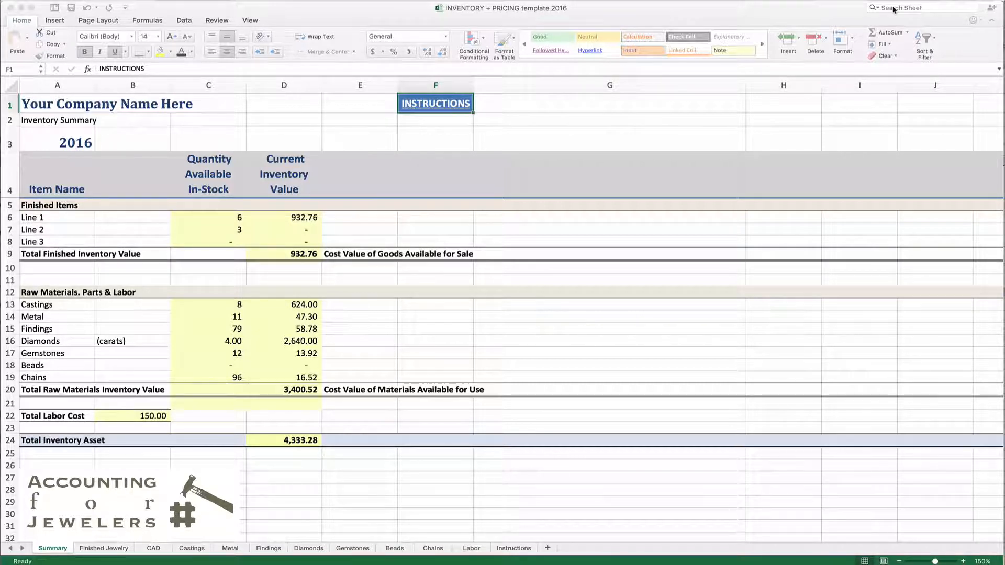
{"action": "mouse_move", "coordinate": [425, 323]}
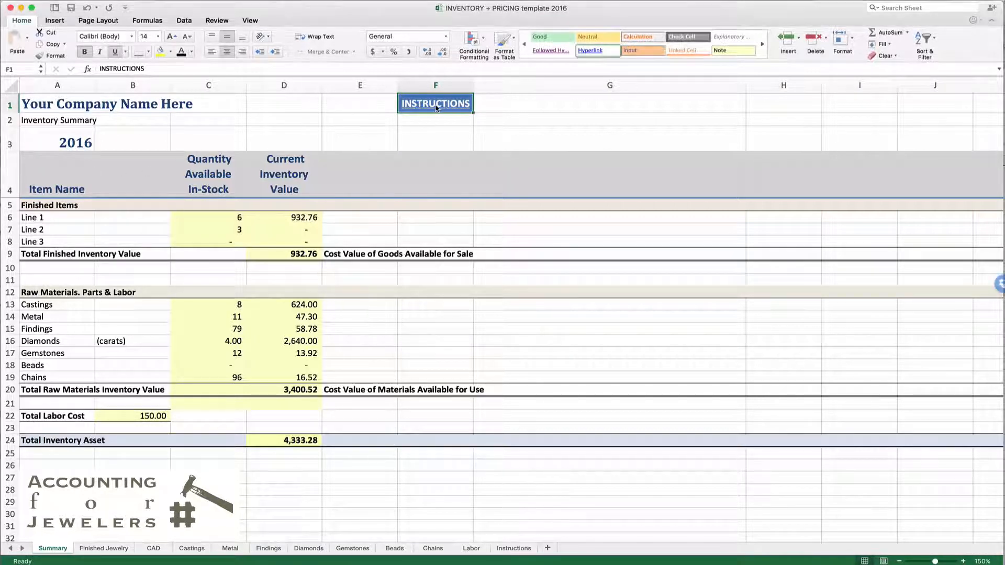
Enter 'Jewelry Studio' in Summary A1 and confirm the CAD sheet header carries it over
{"action": "left_click", "coordinate": [513, 548]}
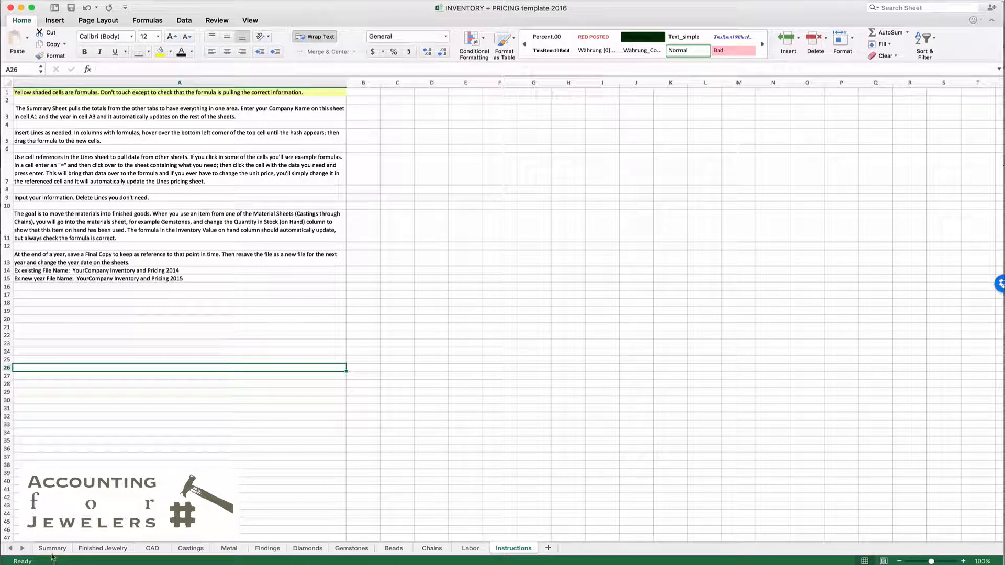
{"action": "left_click", "coordinate": [53, 547]}
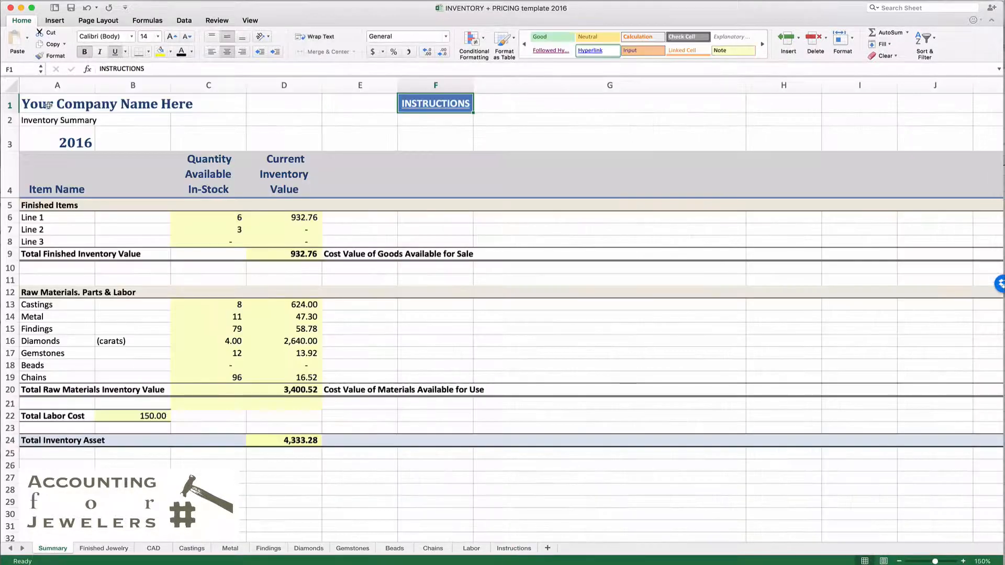
{"action": "left_click", "coordinate": [57, 103]}
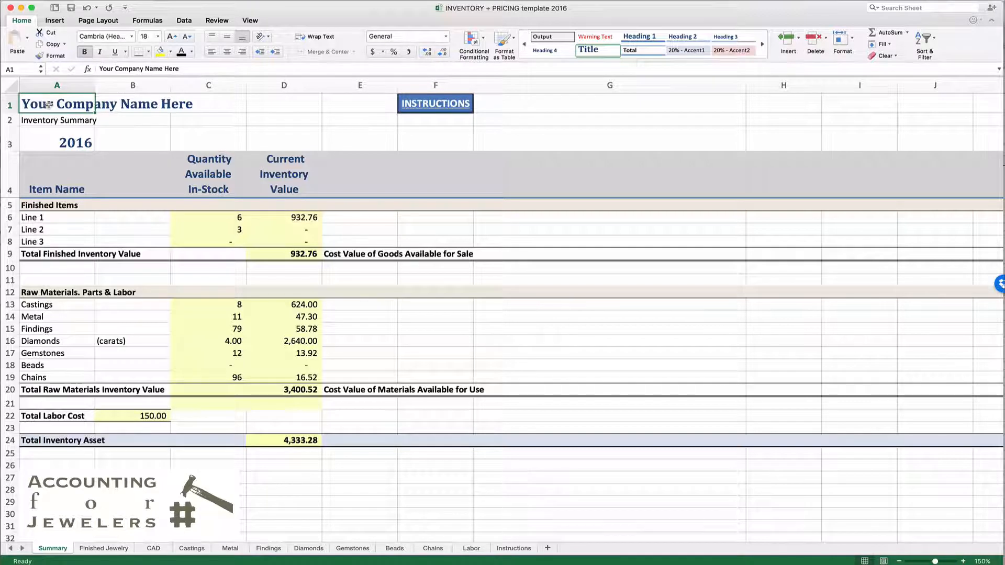
{"action": "type", "text": "Jewelry Studio"}
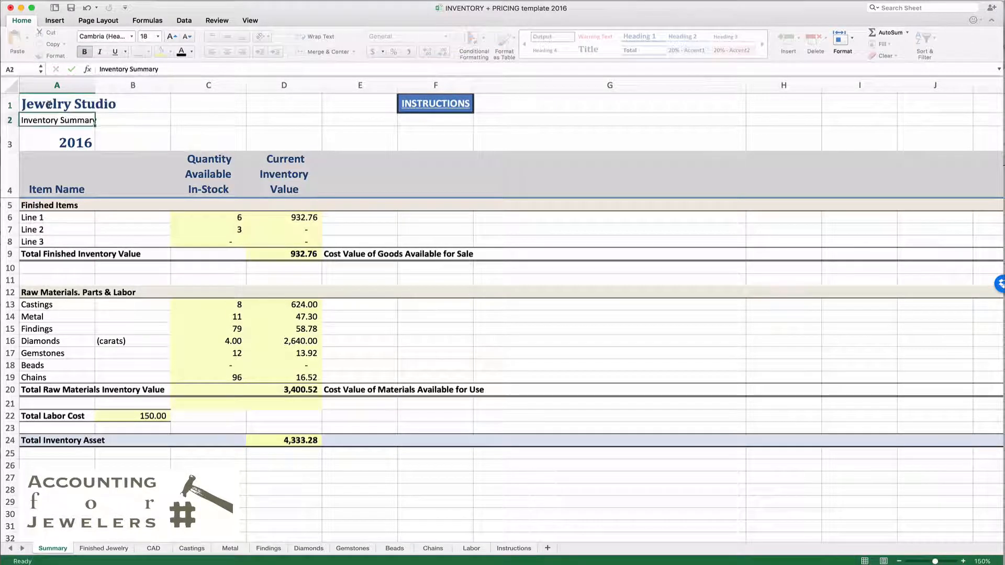
{"action": "left_click", "coordinate": [152, 548]}
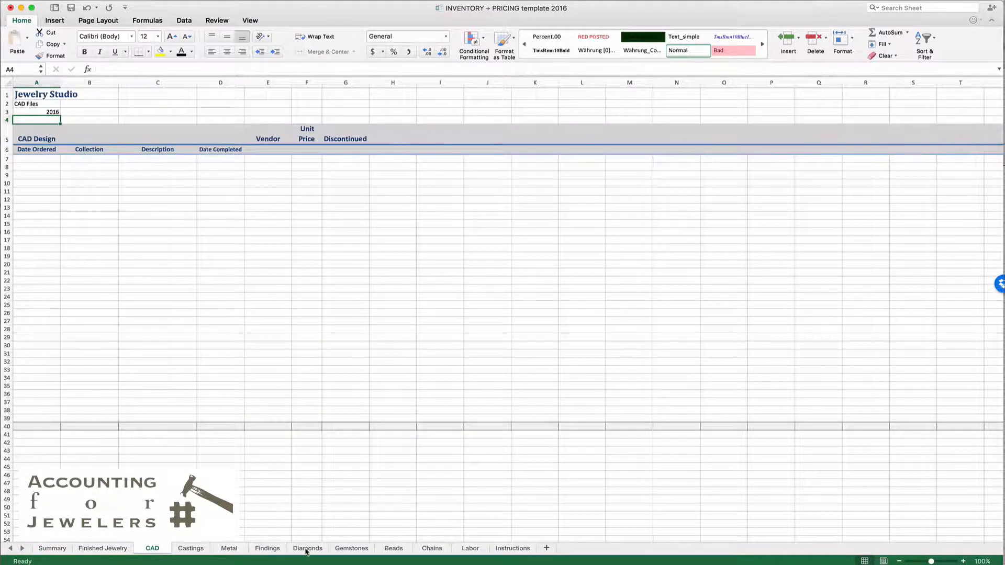
{"action": "left_click", "coordinate": [53, 548]}
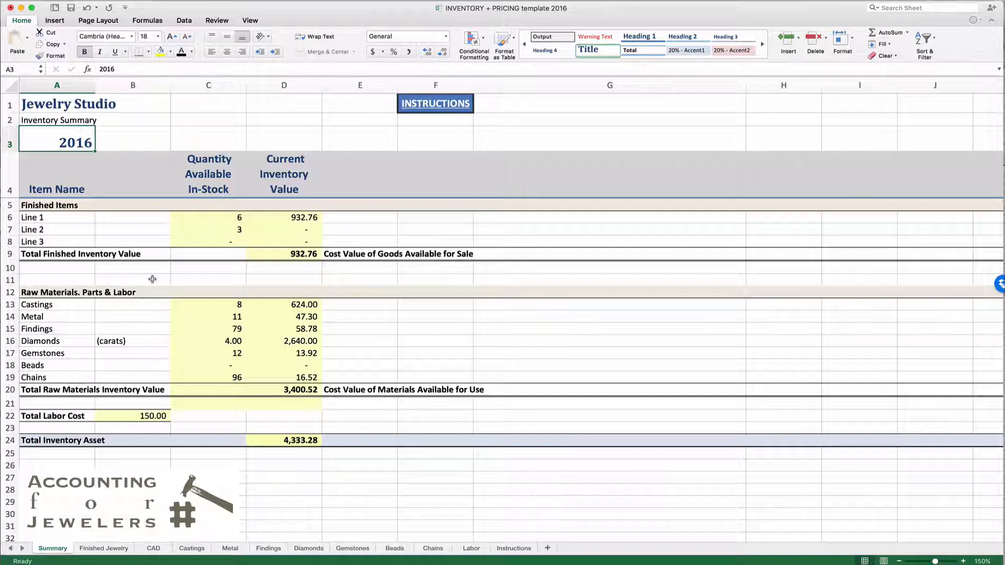
{"action": "mouse_move", "coordinate": [187, 155]}
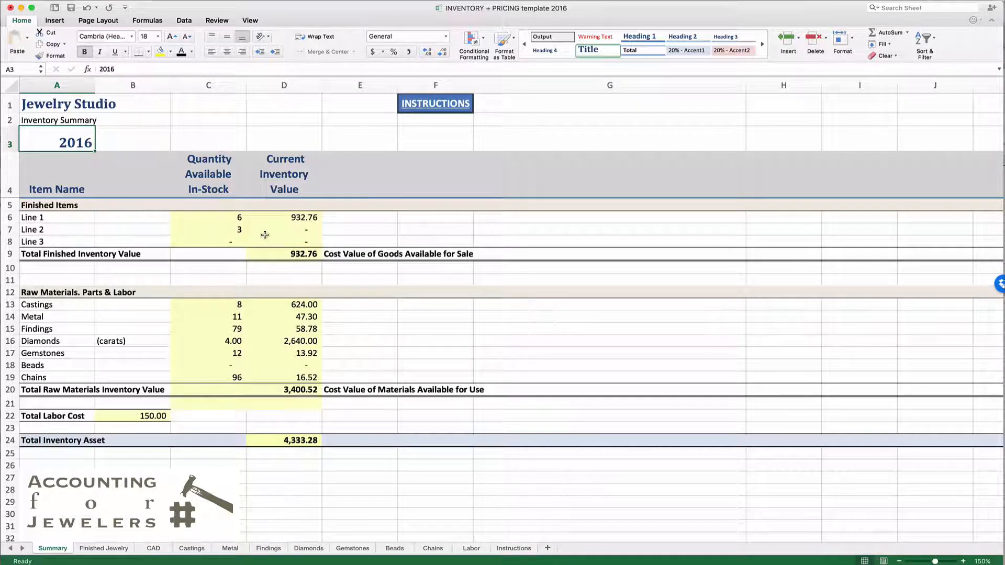
Inspect C8's ='Finished Jewelry'!V30 formula and switch to the Finished Jewelry sheet
{"action": "left_click", "coordinate": [207, 241]}
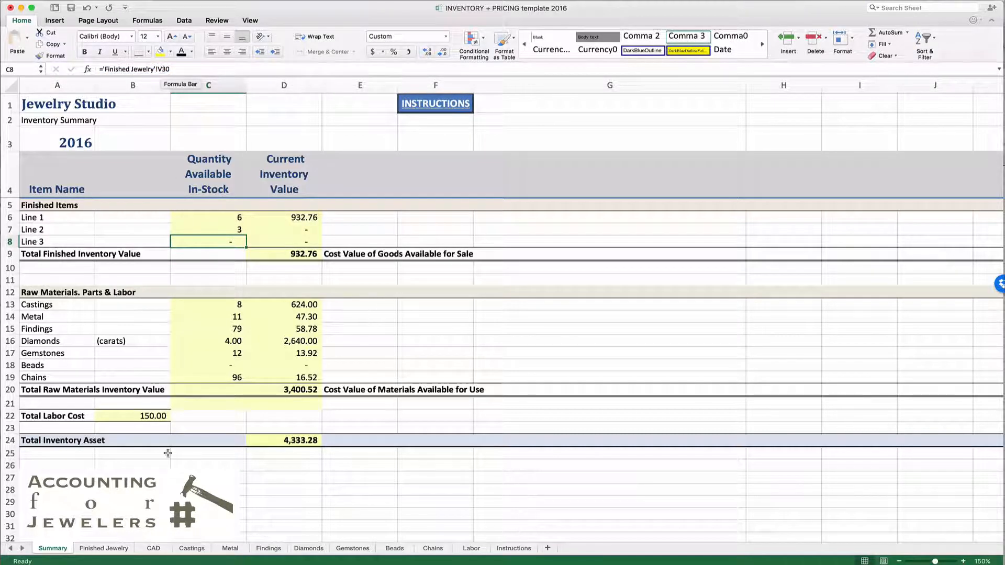
{"action": "left_click", "coordinate": [104, 548]}
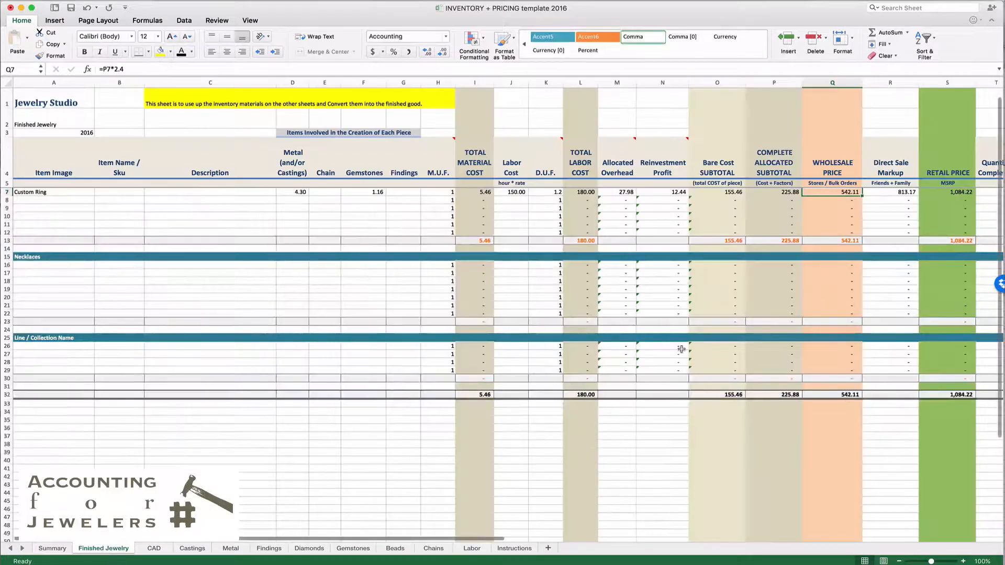
{"action": "scroll", "scroll_direction": "right", "scroll_amount": 3}
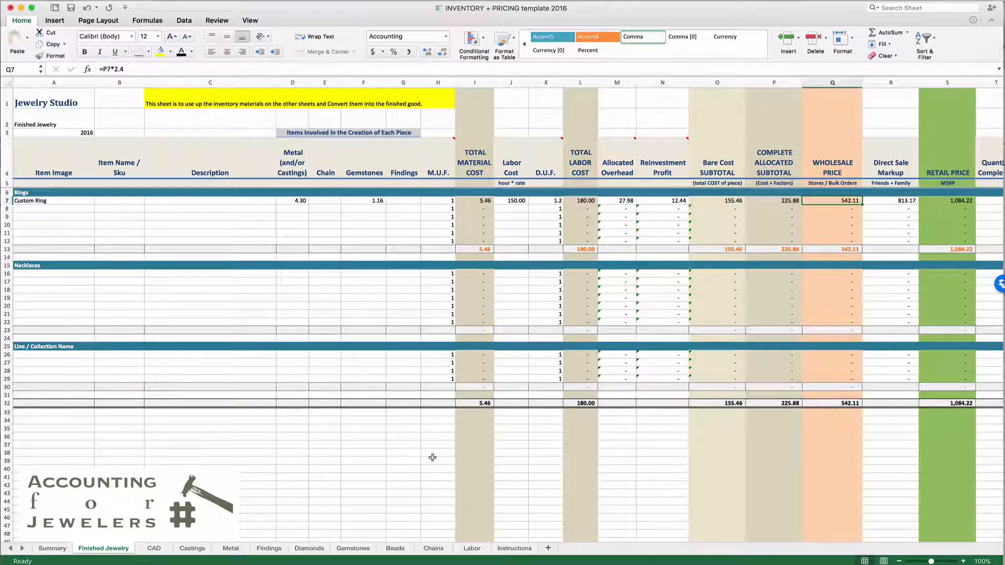
Review the Metal, Diamonds, Gemstones and Findings inventory sheets
{"action": "left_click", "coordinate": [229, 547]}
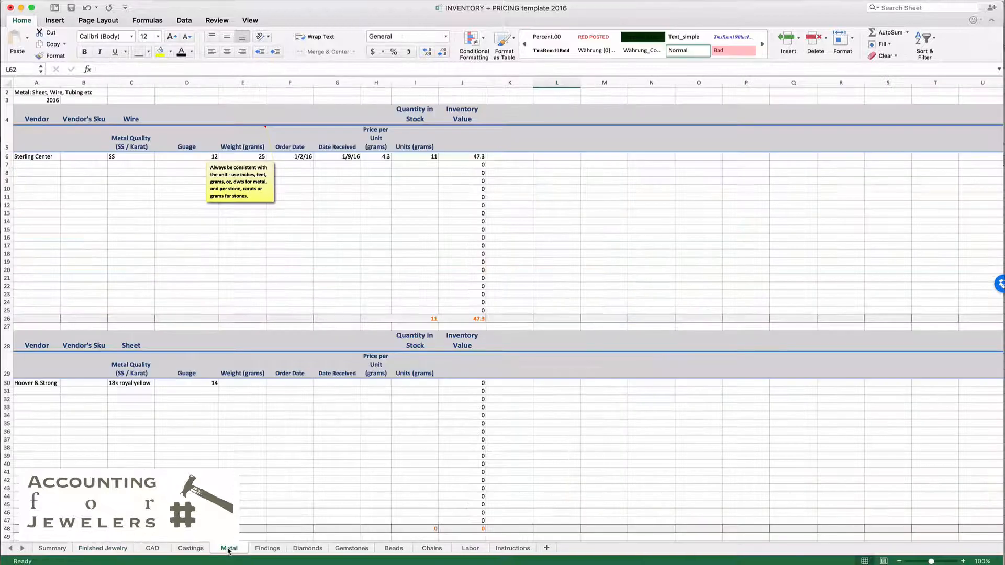
{"action": "left_click", "coordinate": [308, 548]}
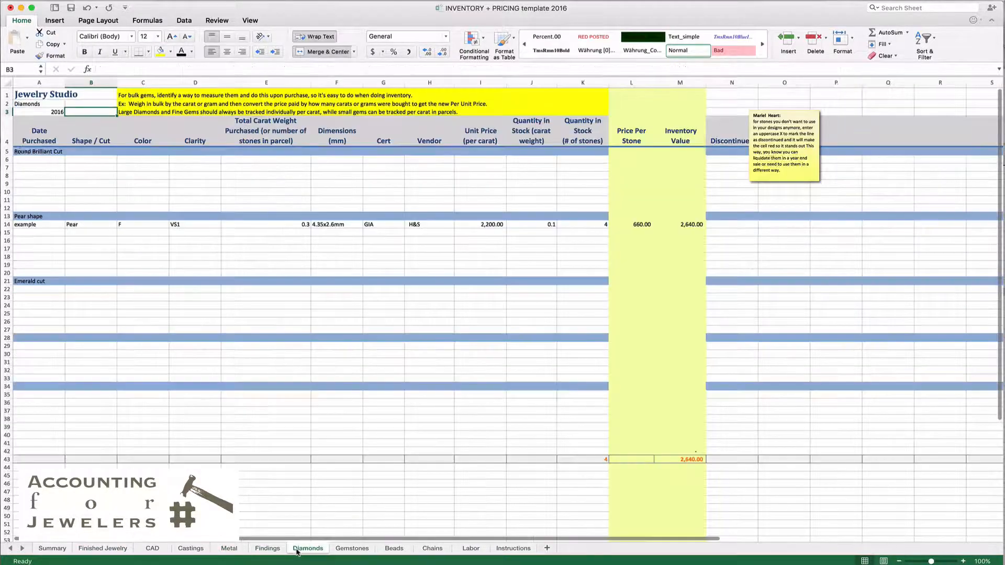
{"action": "left_click", "coordinate": [351, 548]}
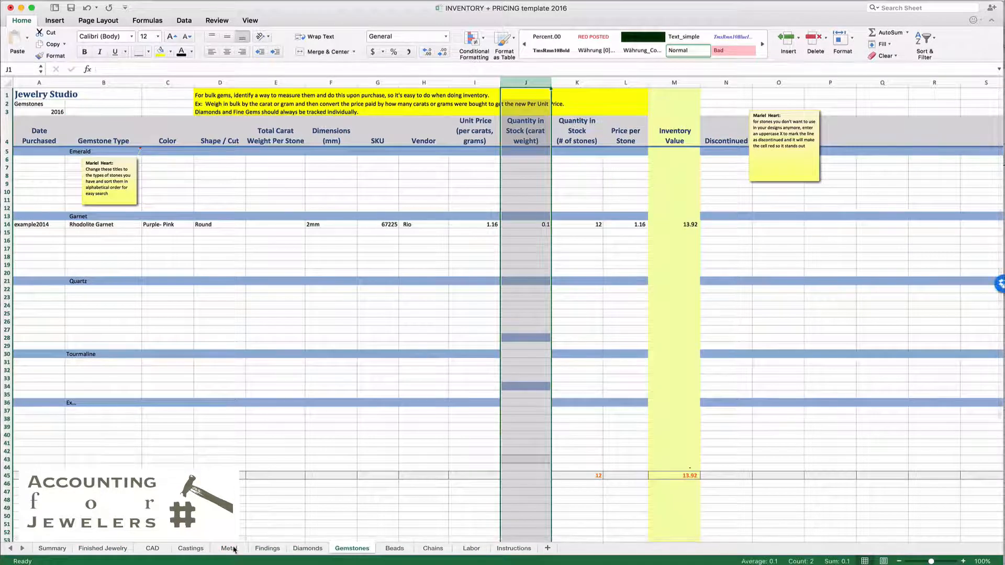
{"action": "left_click", "coordinate": [229, 547]}
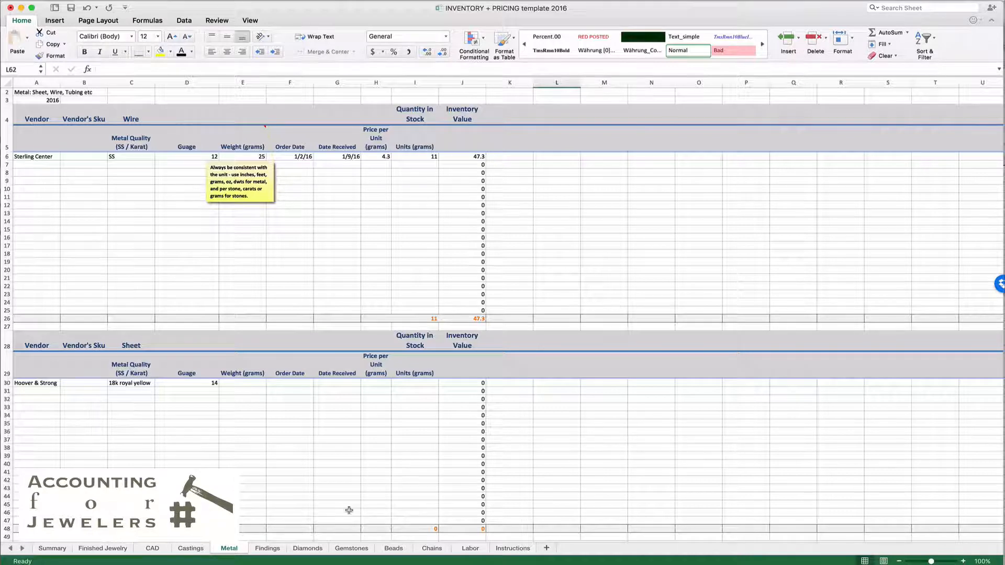
{"action": "left_click", "coordinate": [267, 548]}
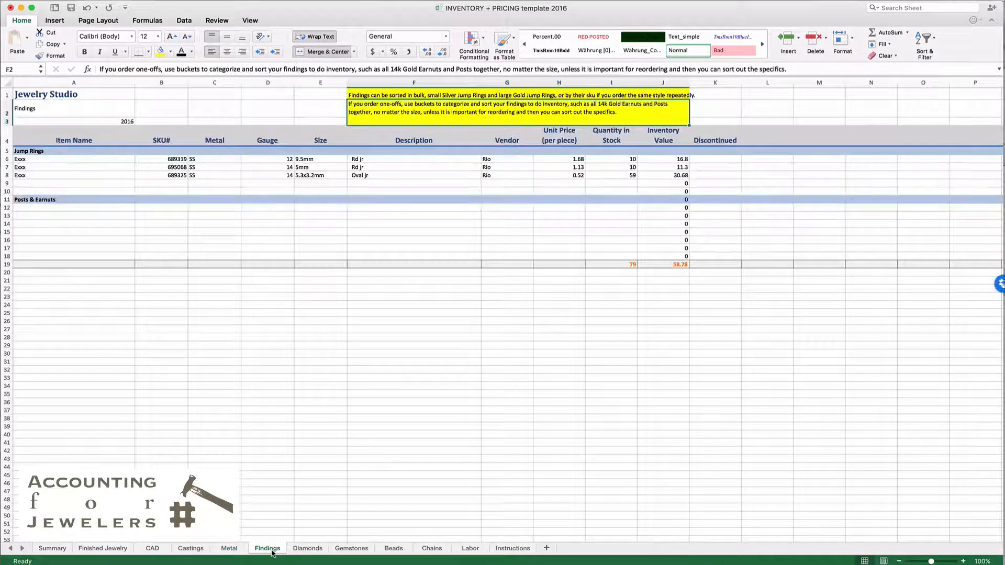
Review the Beads, Chains and Labor sheets, ending on Chains with its two cable chain entries
{"action": "left_click", "coordinate": [307, 547]}
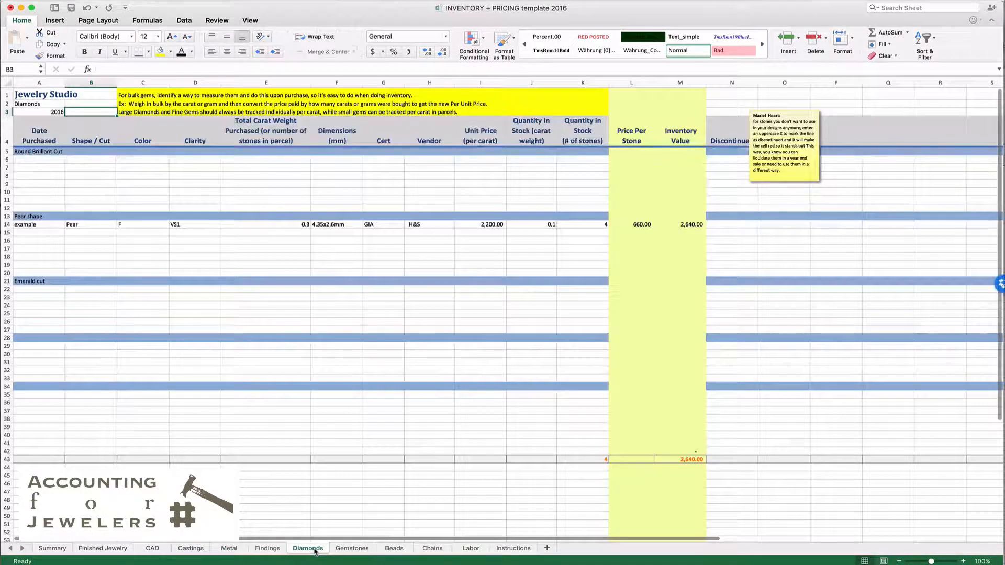
{"action": "left_click", "coordinate": [351, 548]}
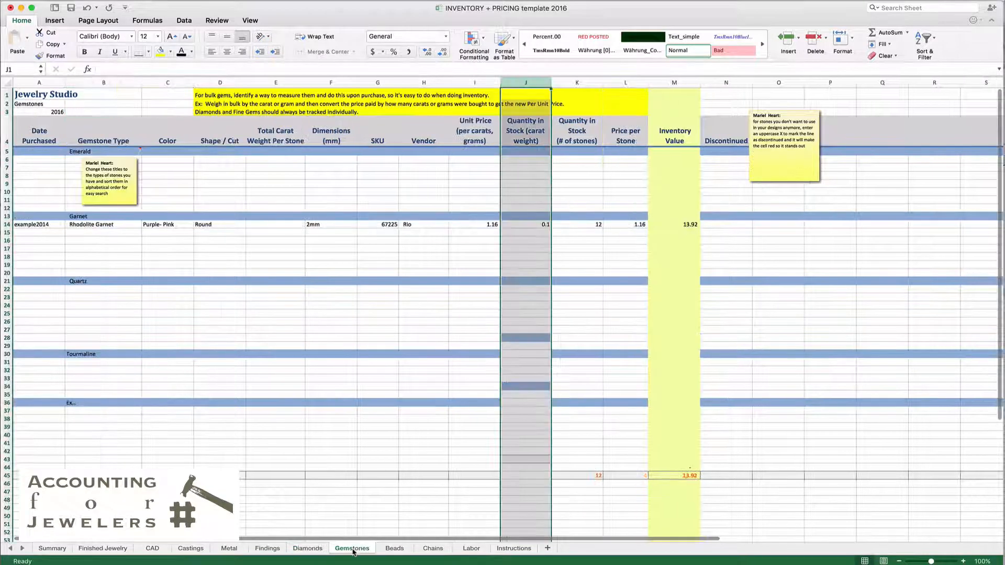
{"action": "left_click", "coordinate": [394, 547]}
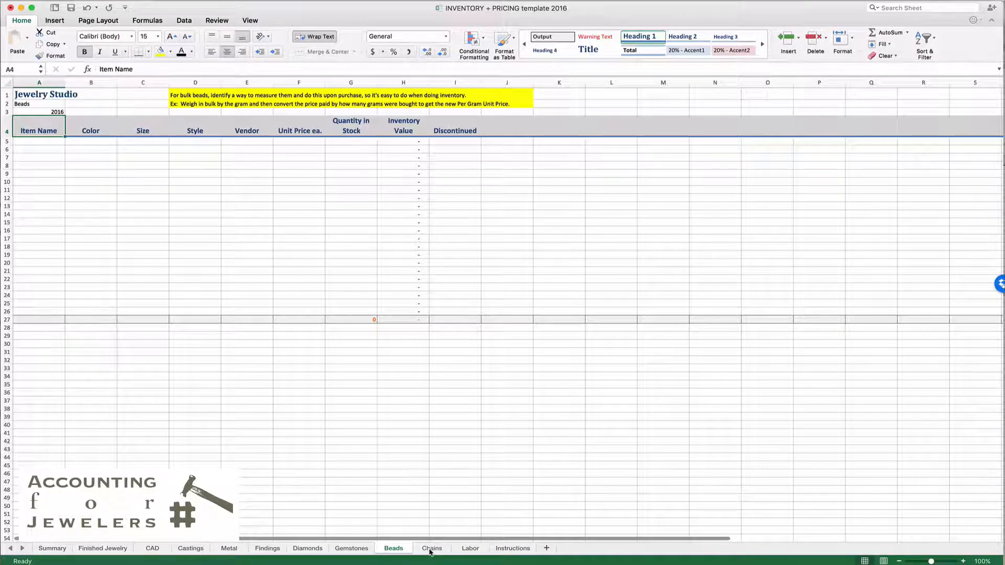
{"action": "left_click", "coordinate": [432, 548]}
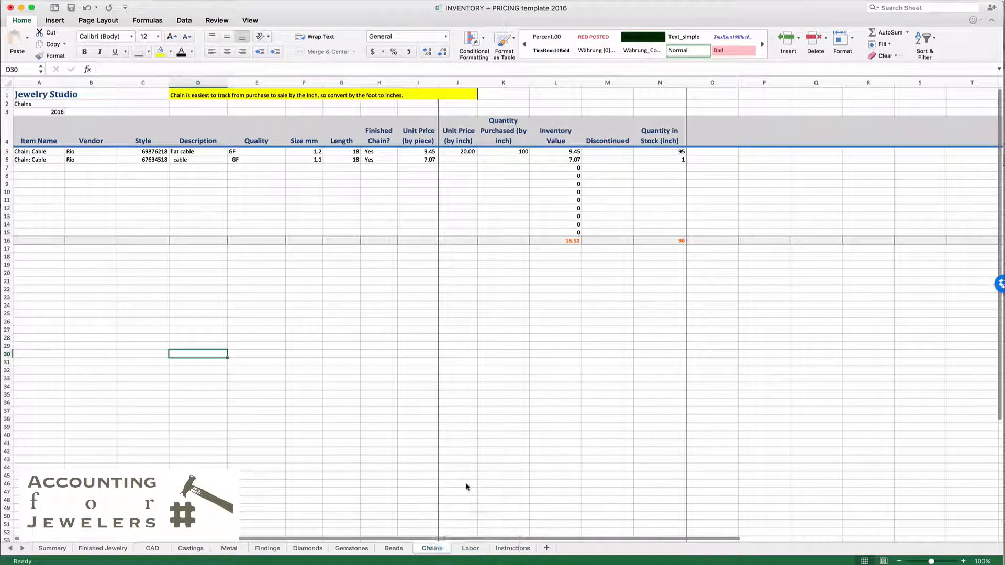
{"action": "left_click", "coordinate": [470, 548]}
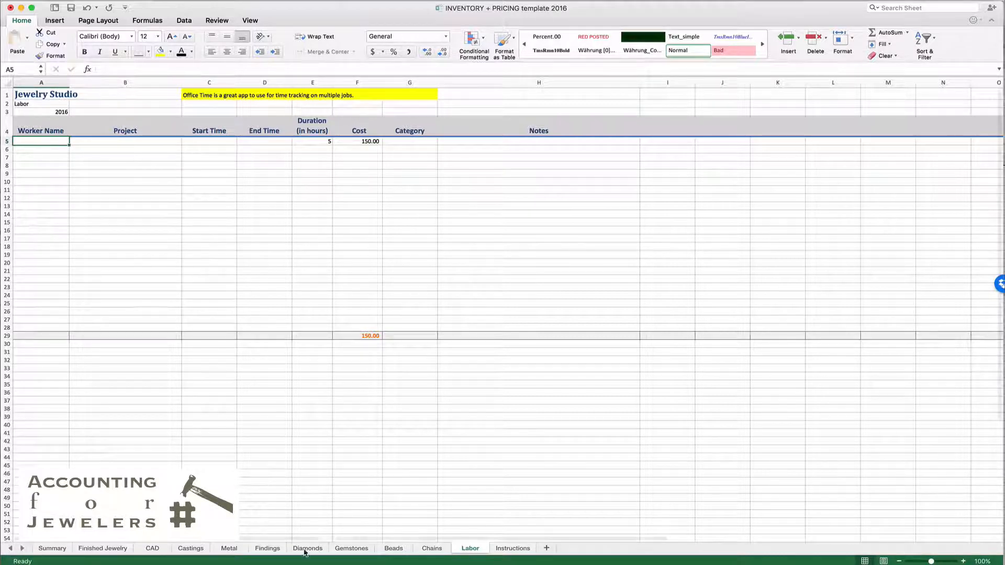
{"action": "left_click", "coordinate": [432, 547]}
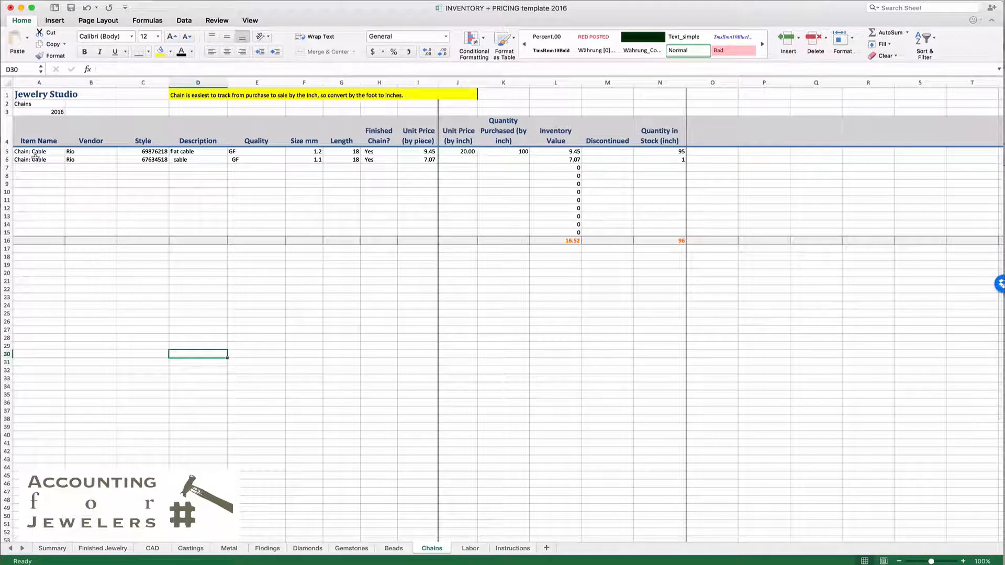
{"action": "mouse_move", "coordinate": [29, 166]}
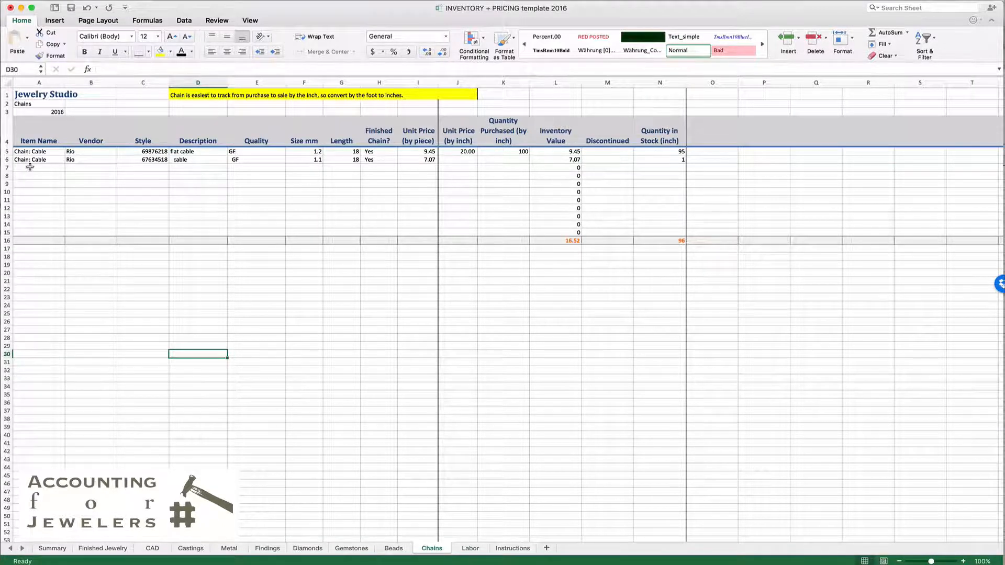
{"action": "mouse_move", "coordinate": [193, 167]}
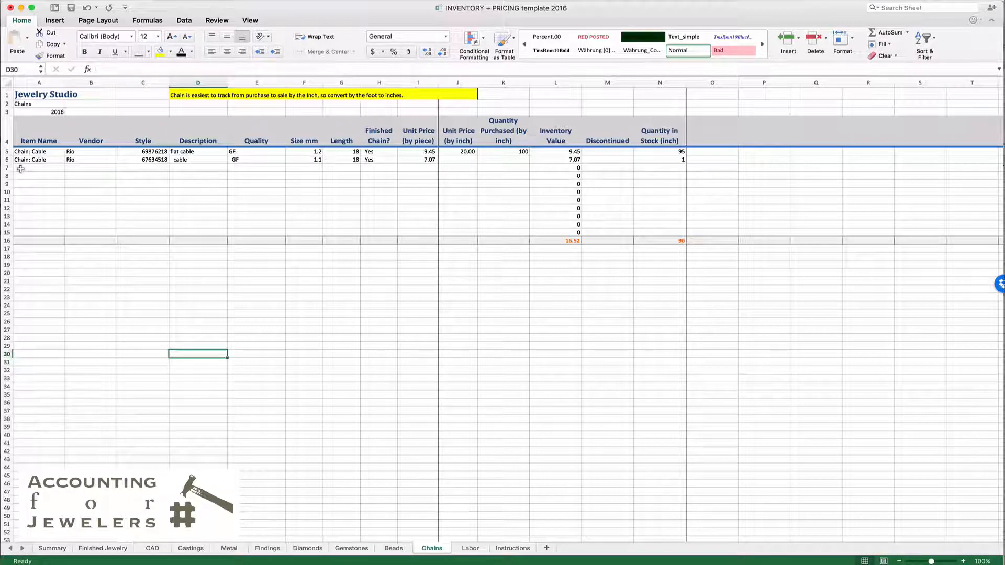
Check the Custom Ring entry in A7, then review the Castings stock quantity in P6
{"action": "left_click", "coordinate": [103, 547]}
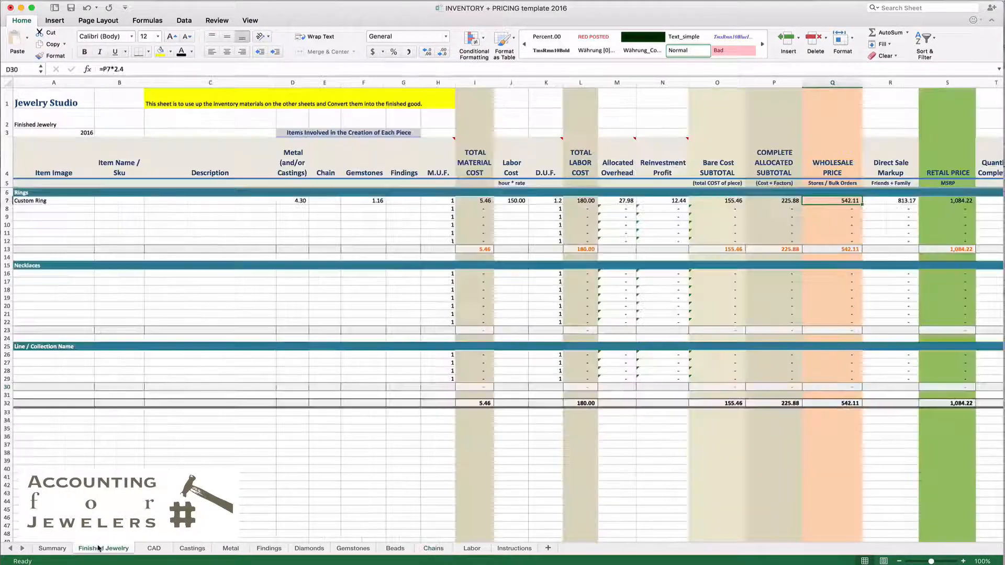
{"action": "left_click", "coordinate": [53, 201]}
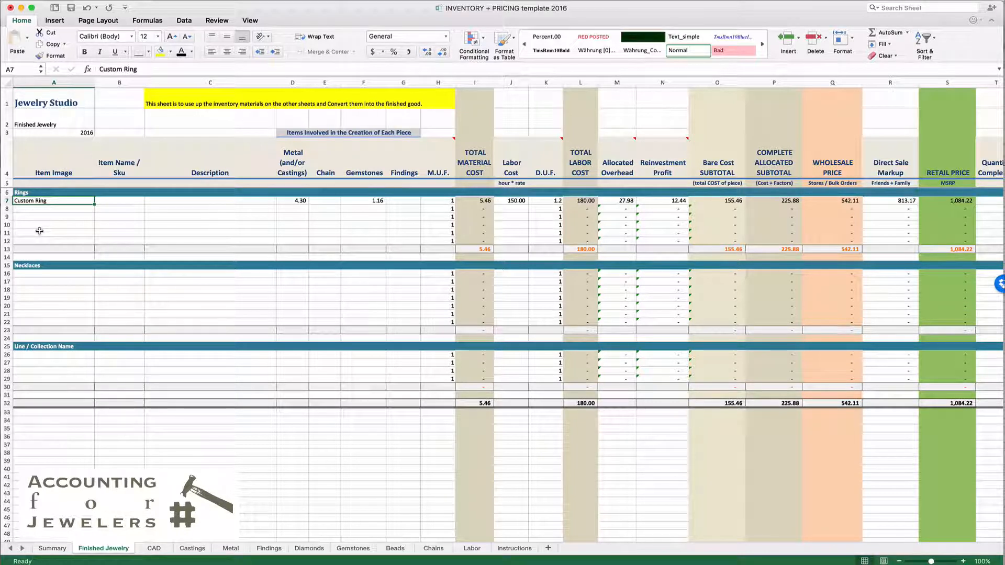
{"action": "mouse_move", "coordinate": [146, 319]}
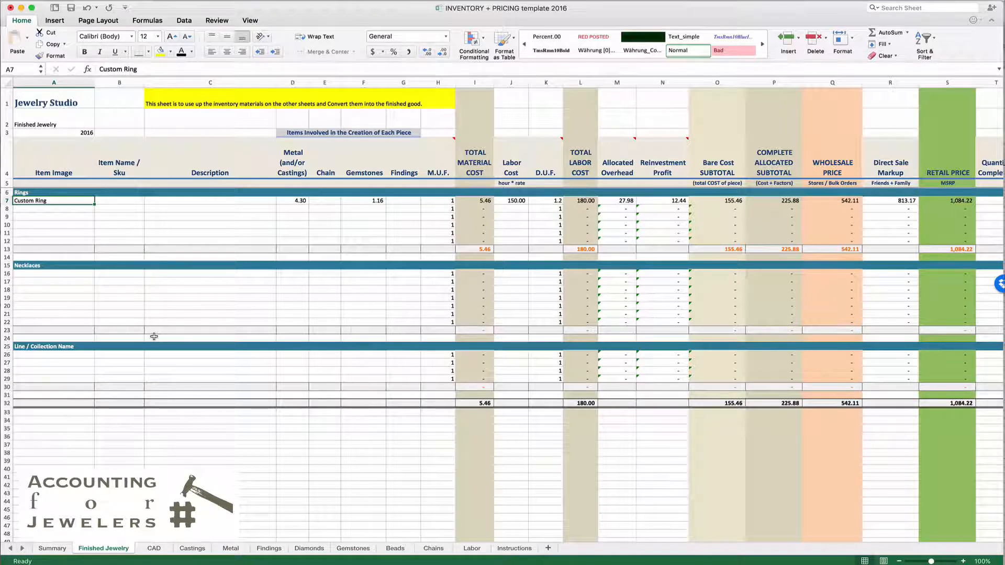
{"action": "mouse_move", "coordinate": [191, 358]}
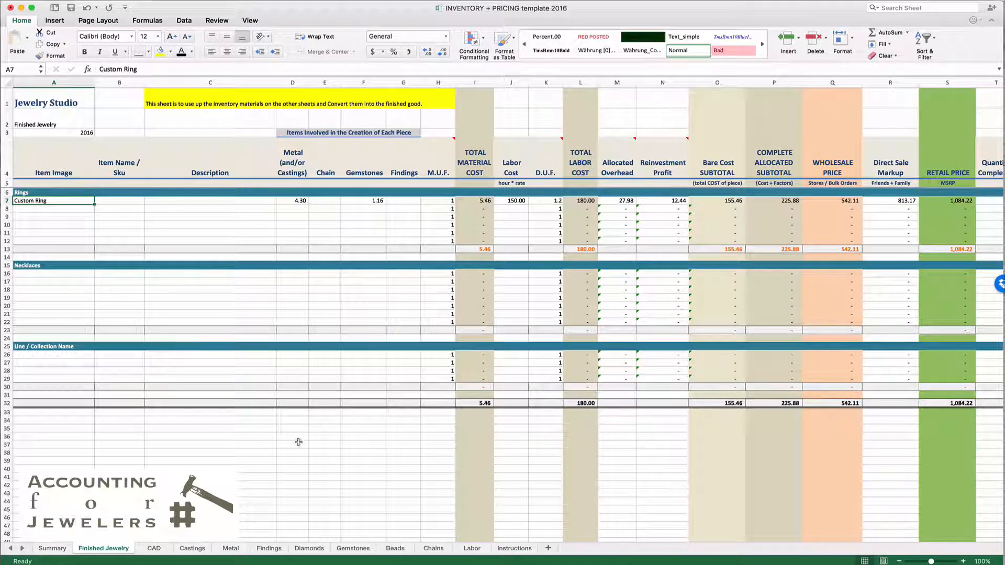
{"action": "left_click", "coordinate": [191, 548]}
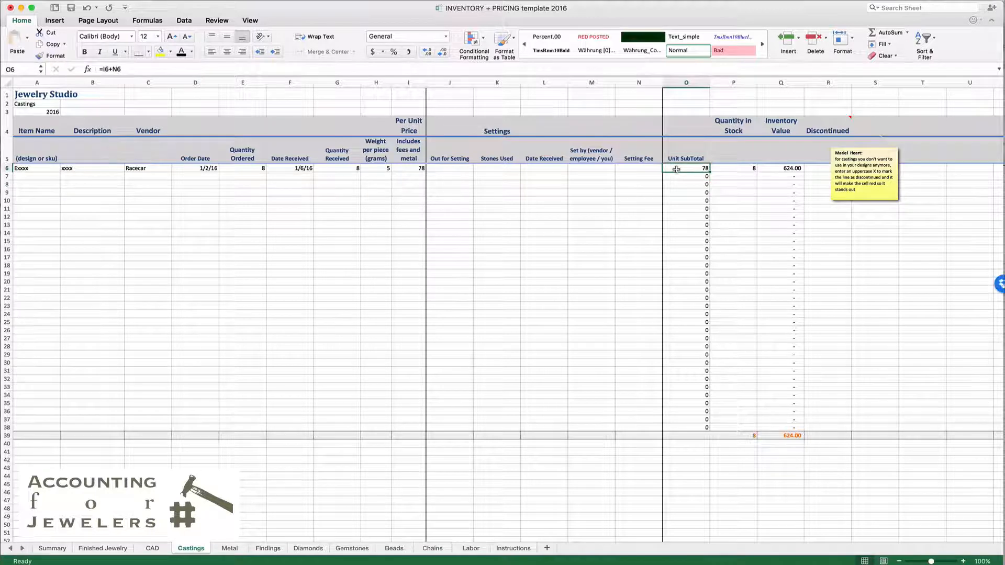
{"action": "mouse_move", "coordinate": [726, 169]}
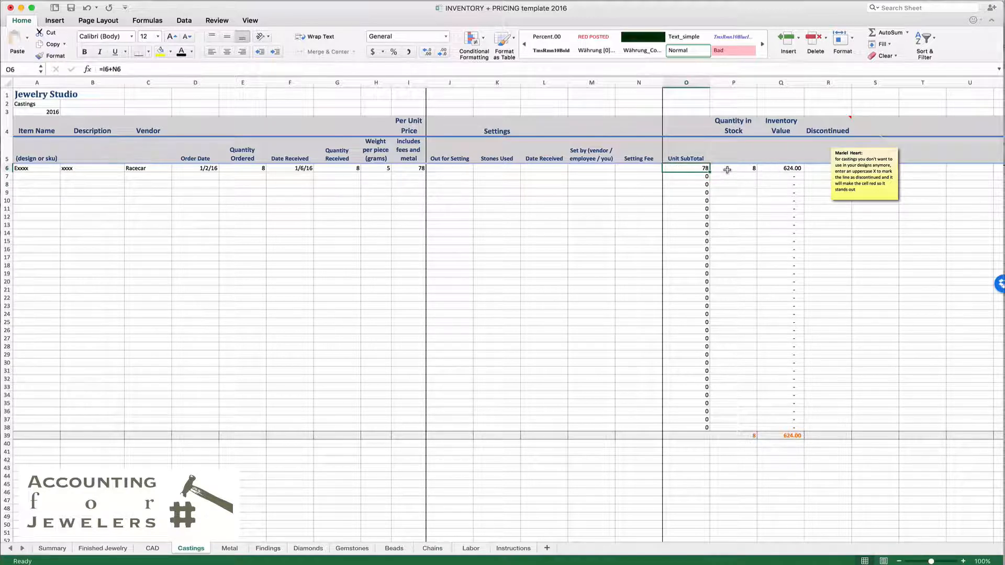
{"action": "left_click", "coordinate": [733, 168]}
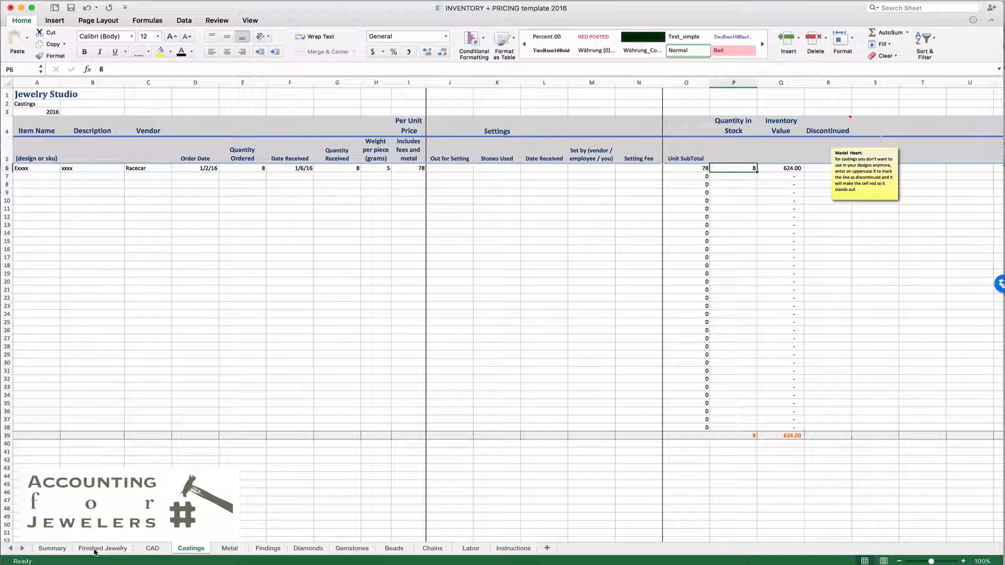
Link D8's metal cost to the Castings unit subtotal O6, giving 78.00
{"action": "left_click", "coordinate": [103, 548]}
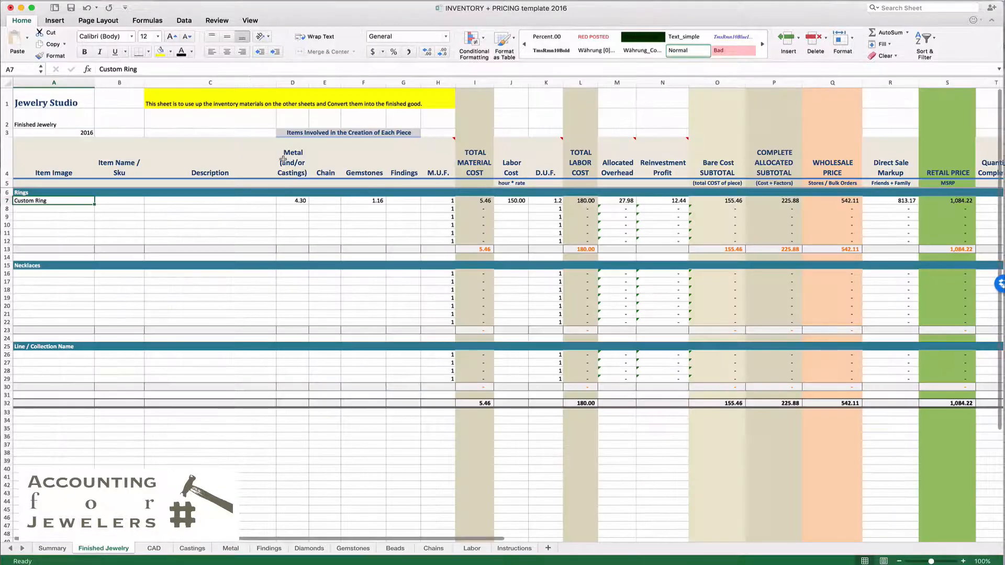
{"action": "left_click", "coordinate": [294, 200]}
{"action": "type", "text": "="}
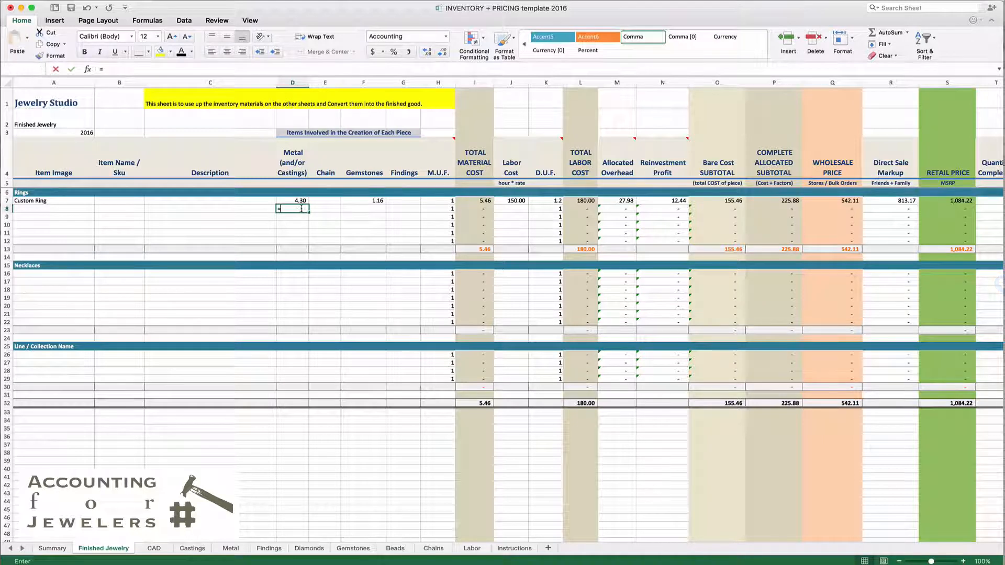
{"action": "left_click", "coordinate": [193, 548]}
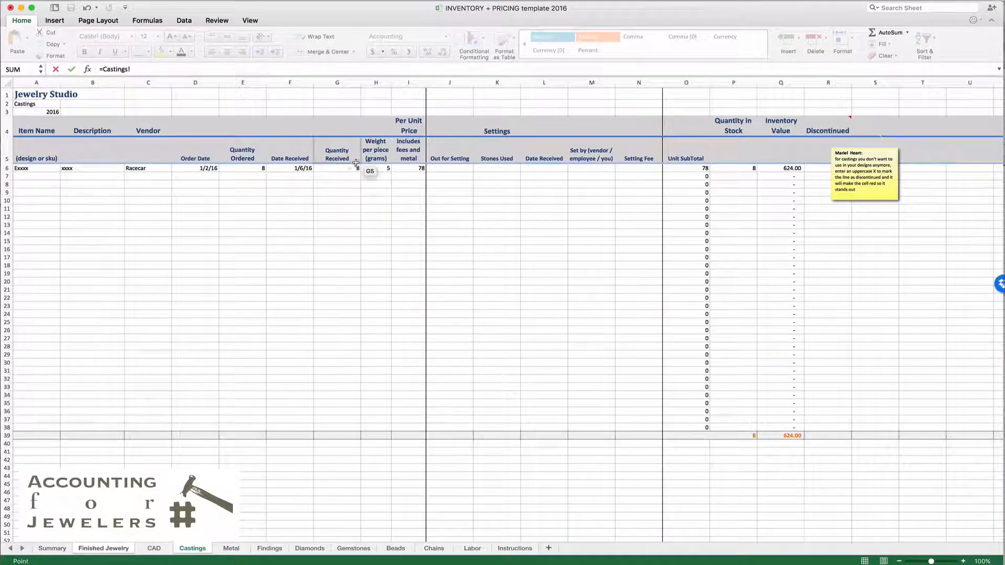
{"action": "left_click", "coordinate": [336, 167]}
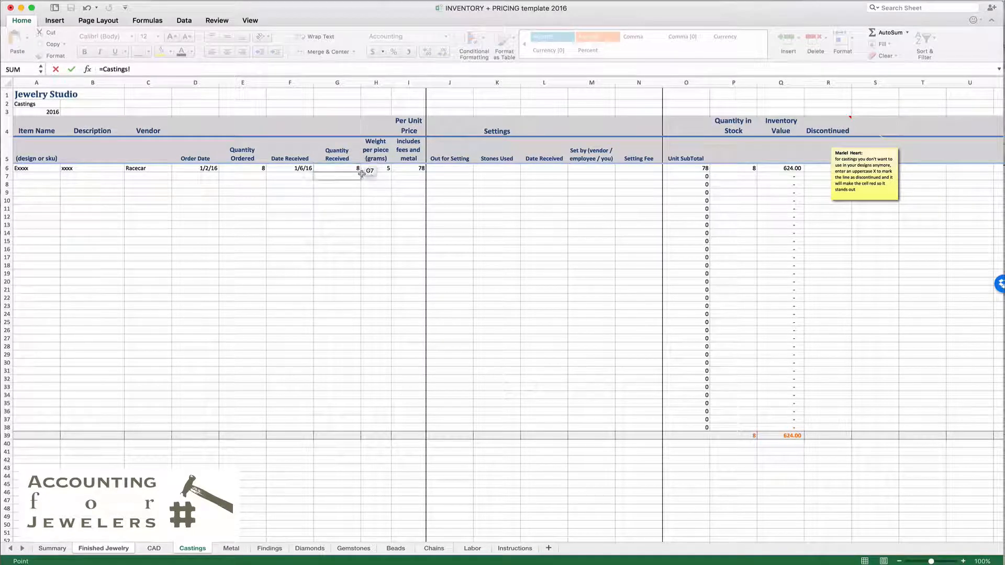
{"action": "left_click", "coordinate": [409, 167]}
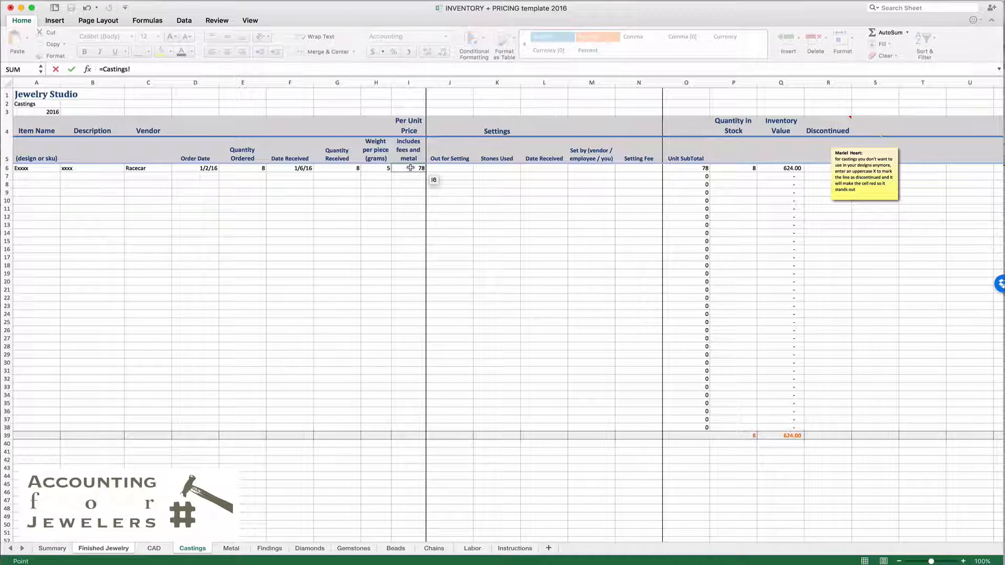
{"action": "left_click", "coordinate": [686, 168]}
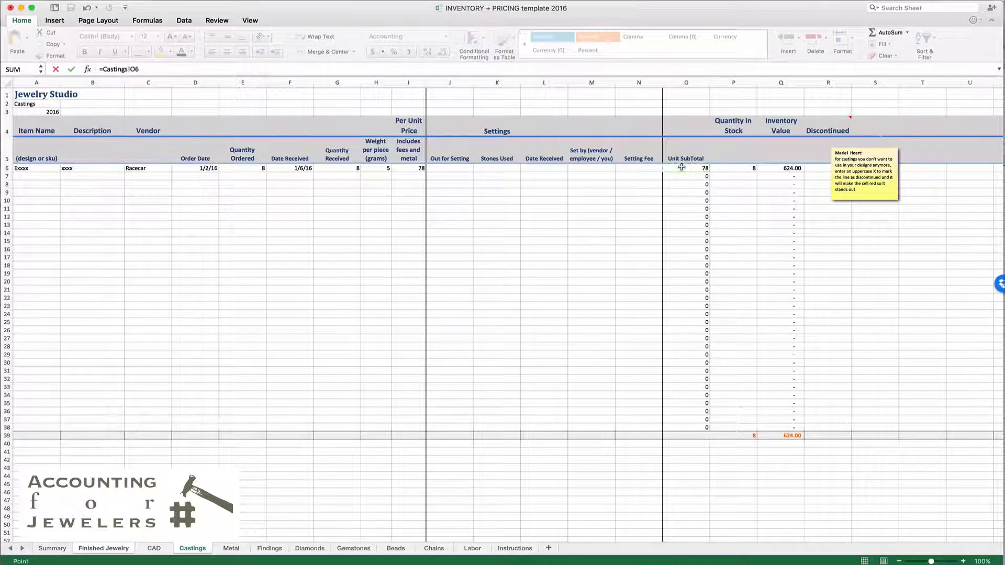
{"action": "left_click", "coordinate": [104, 548]}
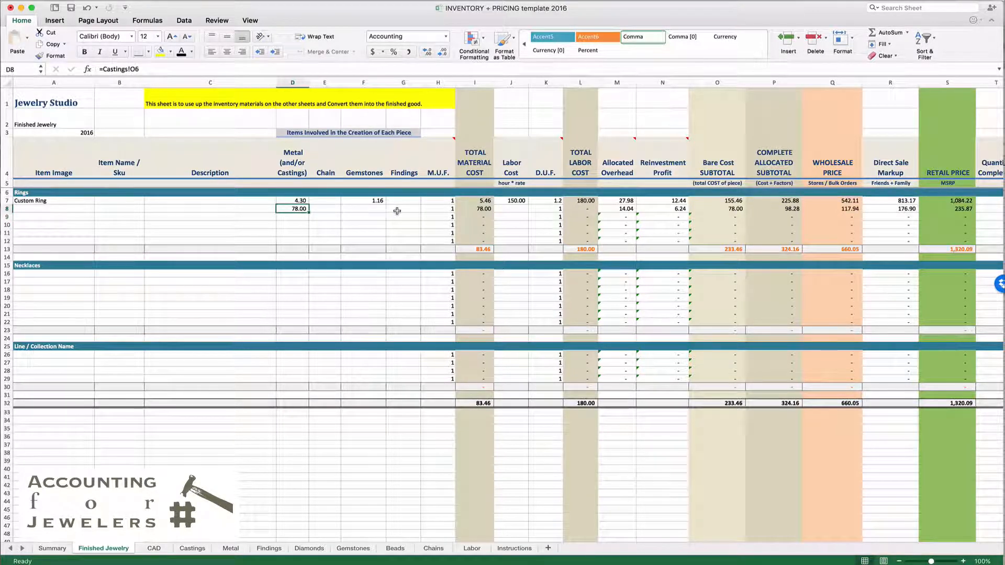
{"action": "left_click", "coordinate": [438, 209]}
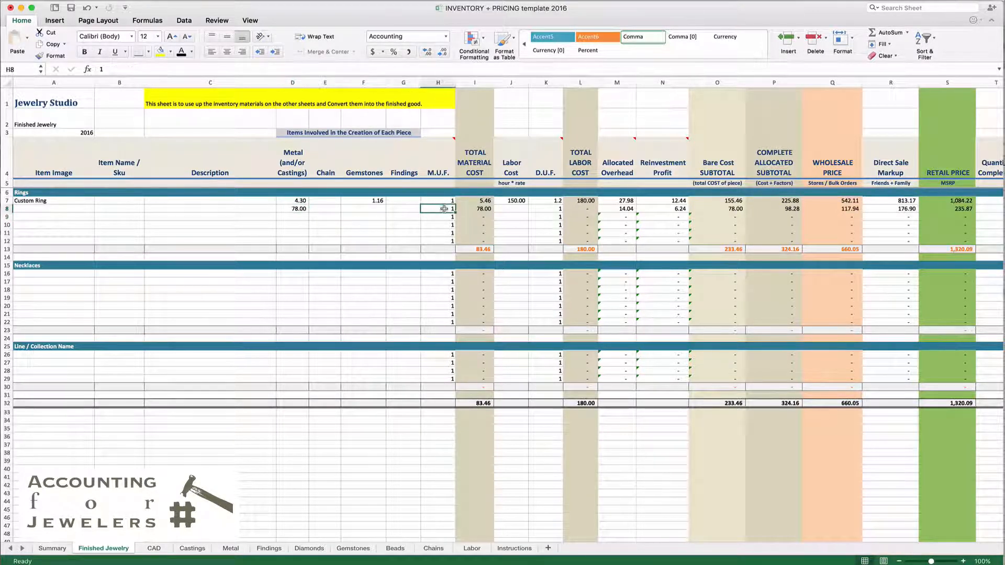
{"action": "left_click", "coordinate": [438, 81]}
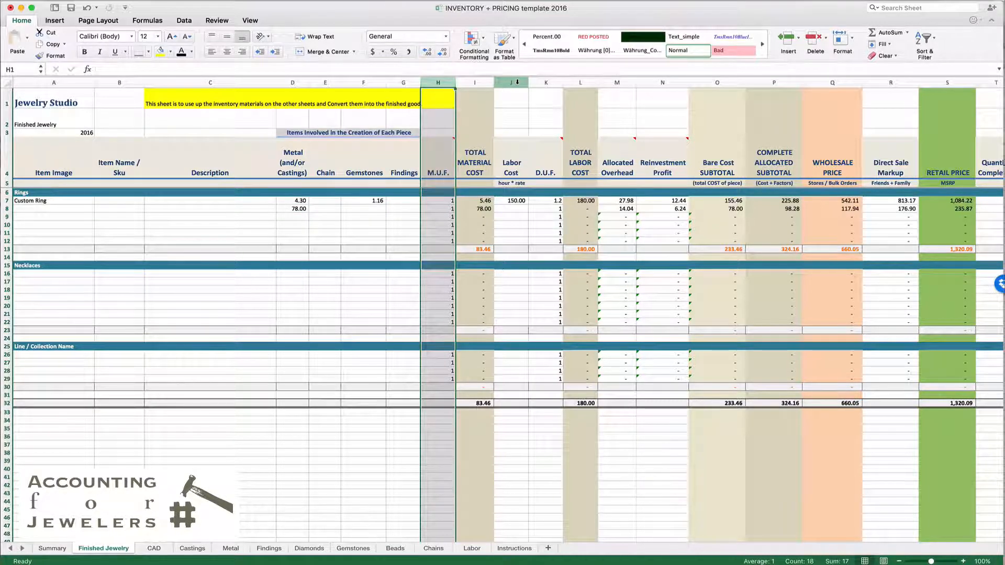
{"action": "left_click", "coordinate": [438, 172]}
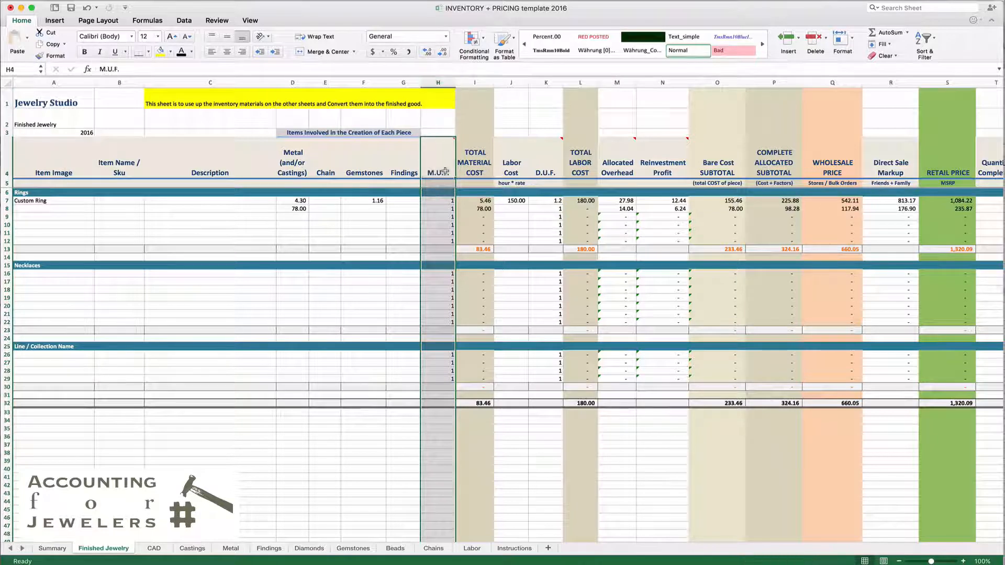
{"action": "left_click", "coordinate": [544, 160]}
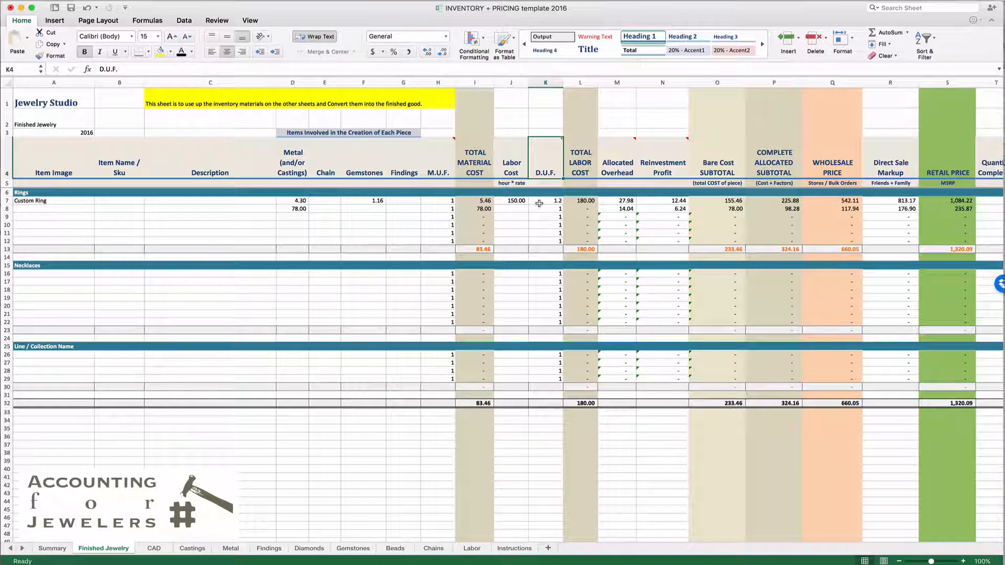
{"action": "mouse_move", "coordinate": [437, 172]}
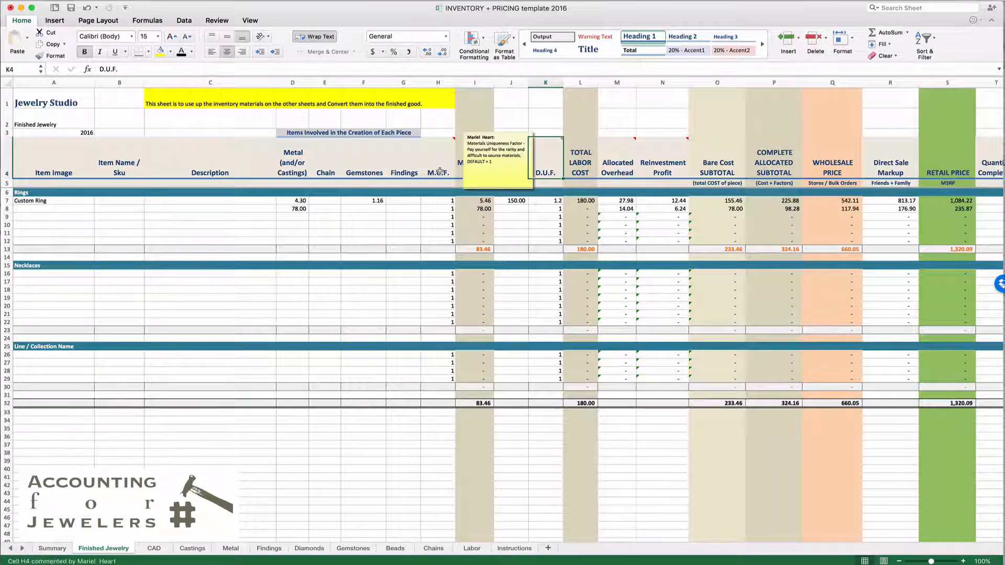
{"action": "left_click", "coordinate": [546, 200]}
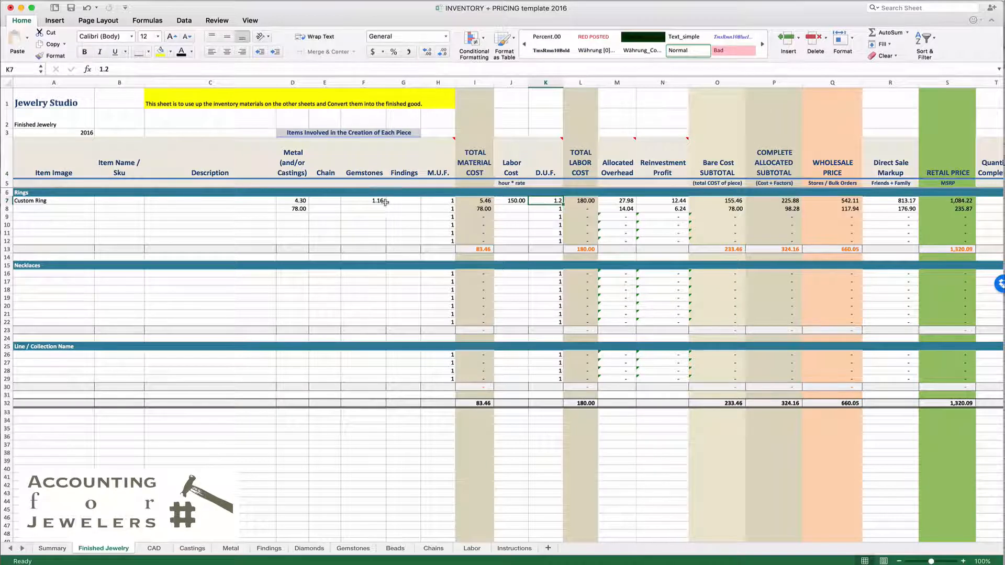
{"action": "left_click", "coordinate": [438, 200]}
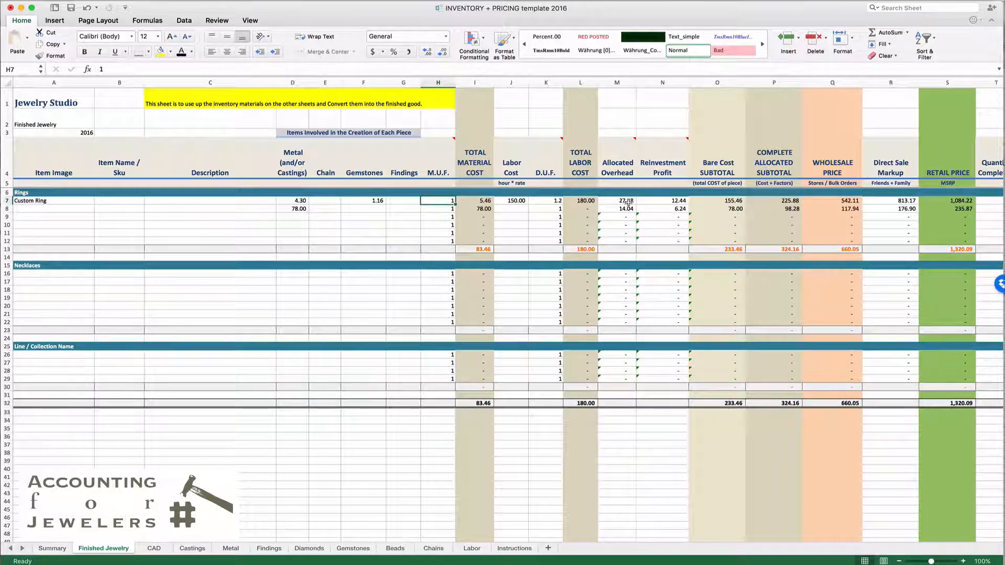
{"action": "left_click", "coordinate": [617, 200]}
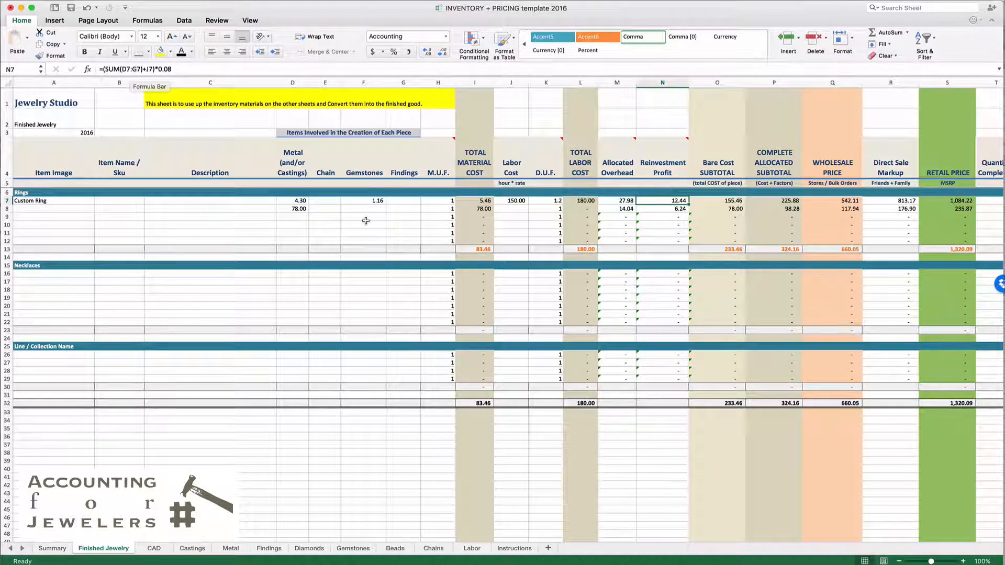
{"action": "left_click", "coordinate": [662, 210]}
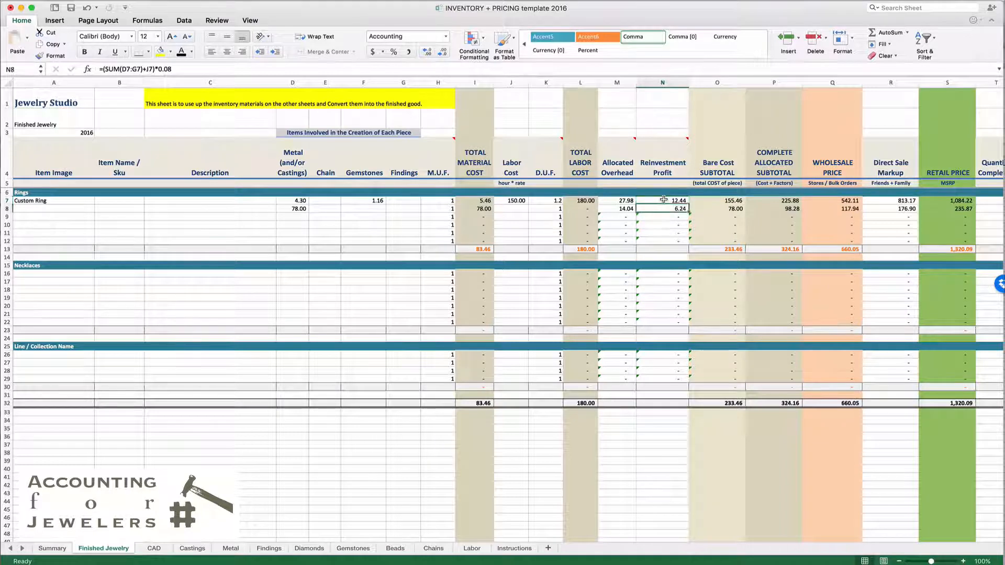
{"action": "left_click", "coordinate": [617, 200]}
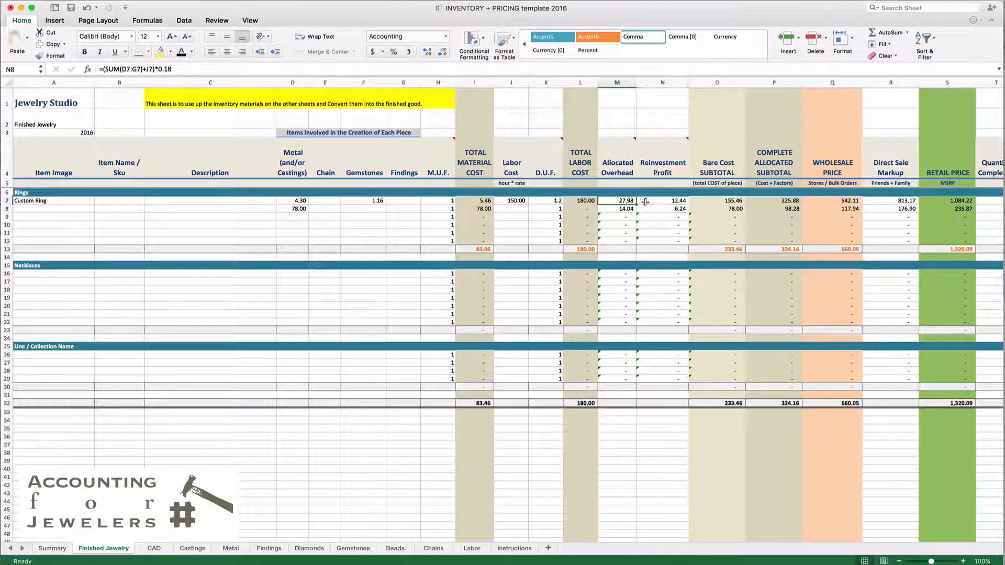
{"action": "left_click", "coordinate": [616, 201]}
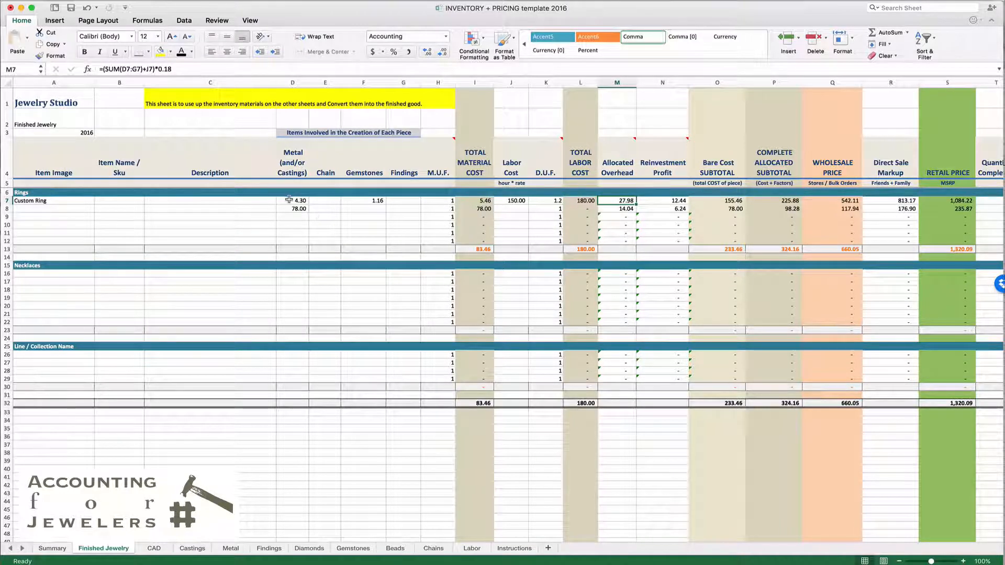
{"action": "mouse_move", "coordinate": [366, 204]}
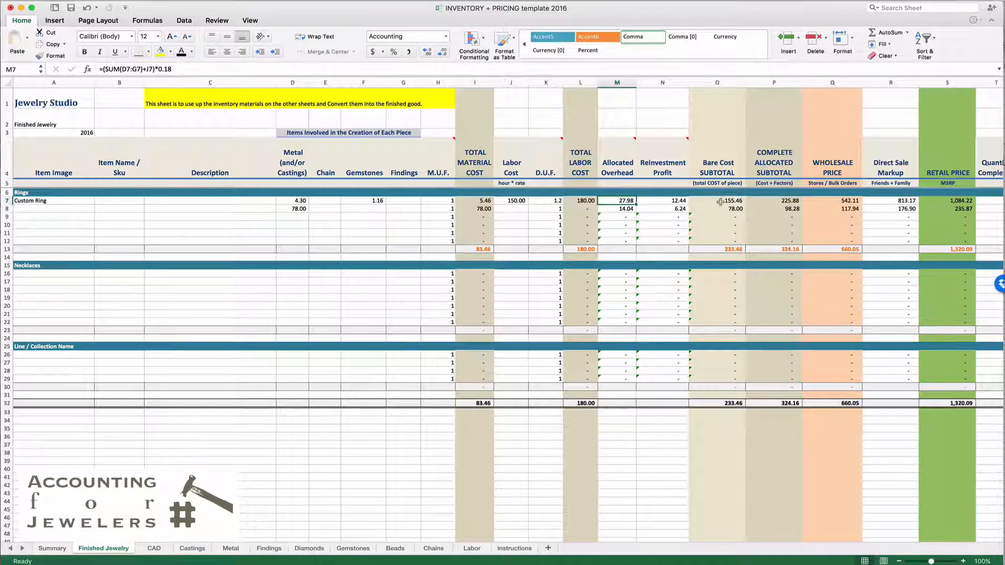
{"action": "scroll", "scroll_direction": "right", "scroll_amount": 3}
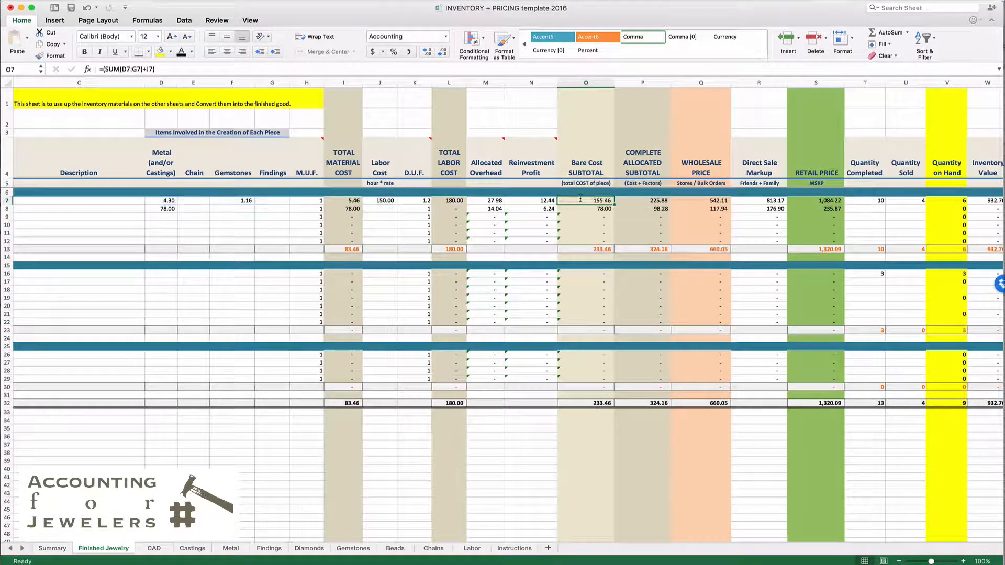
{"action": "double_click", "coordinate": [586, 200]}
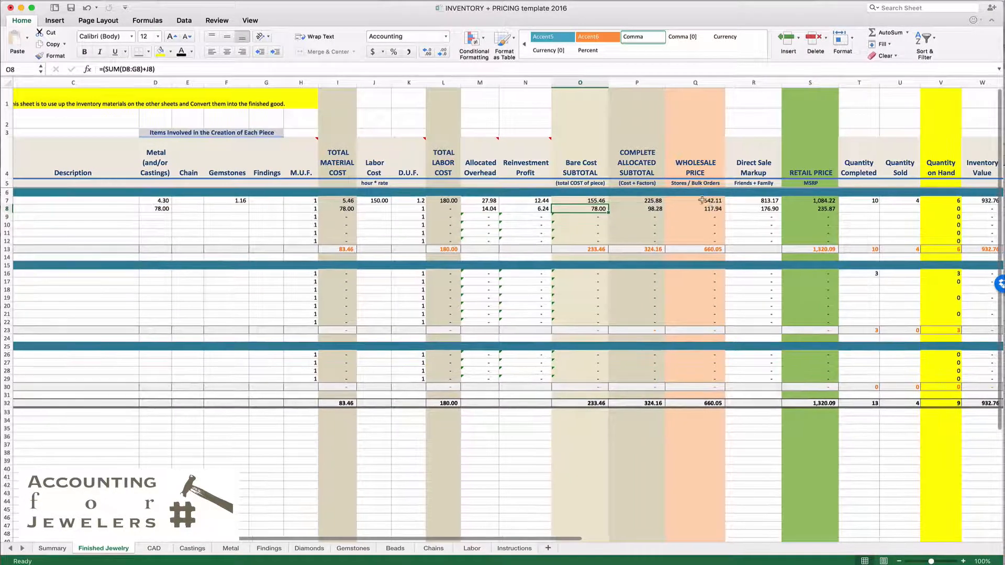
{"action": "left_click", "coordinate": [694, 201]}
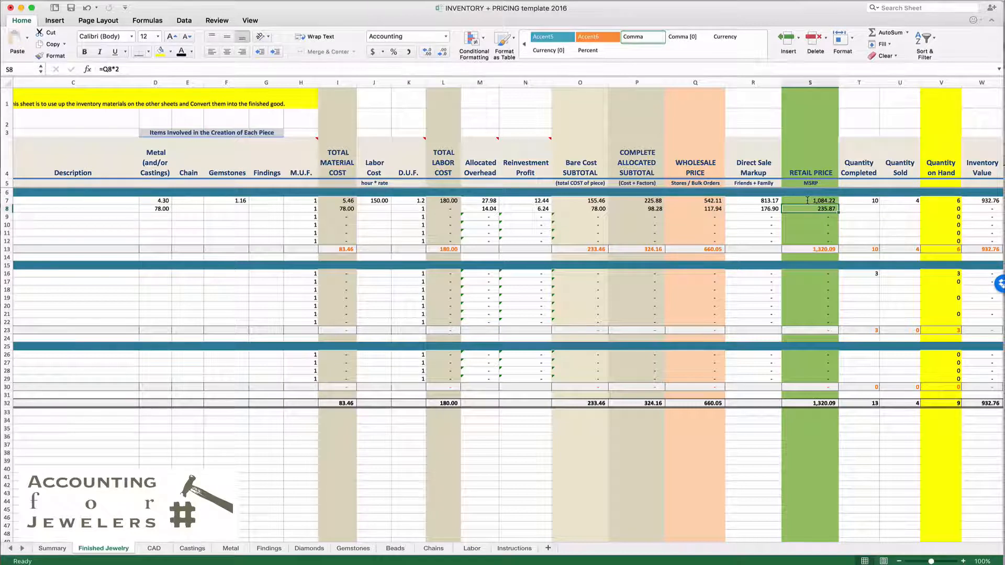
{"action": "left_click", "coordinate": [858, 201]}
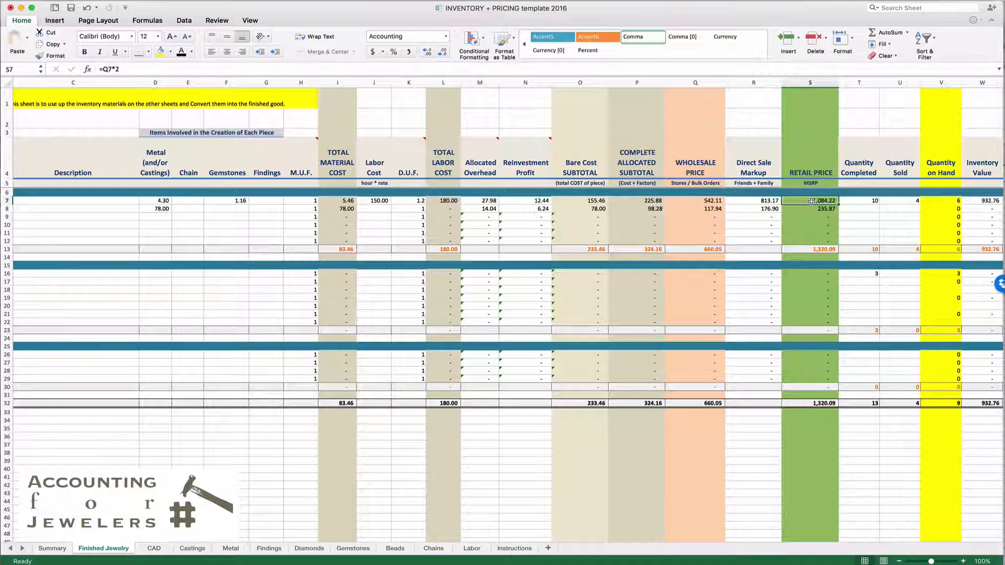
{"action": "scroll", "scroll_direction": "right", "scroll_amount": 3}
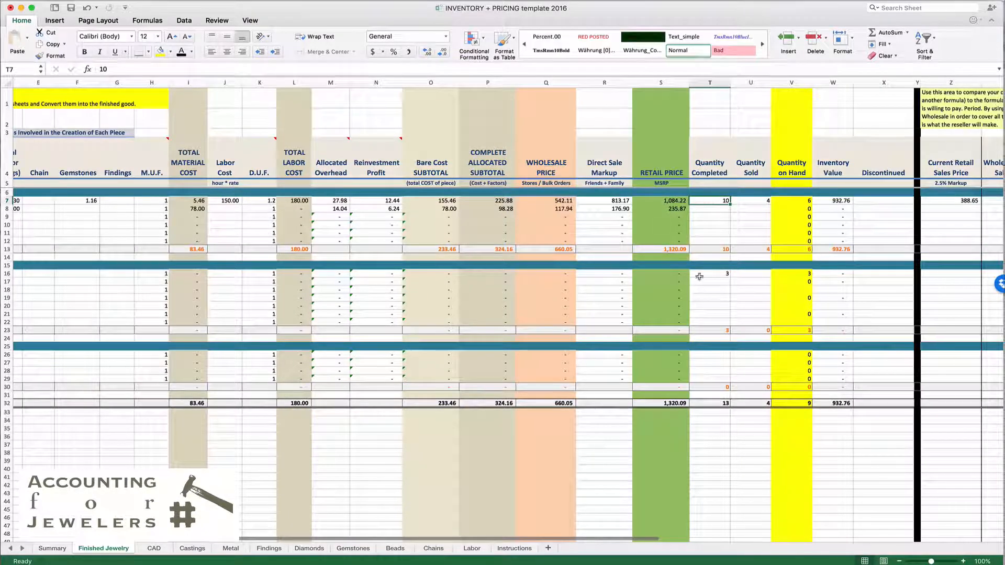
{"action": "mouse_move", "coordinate": [707, 202]}
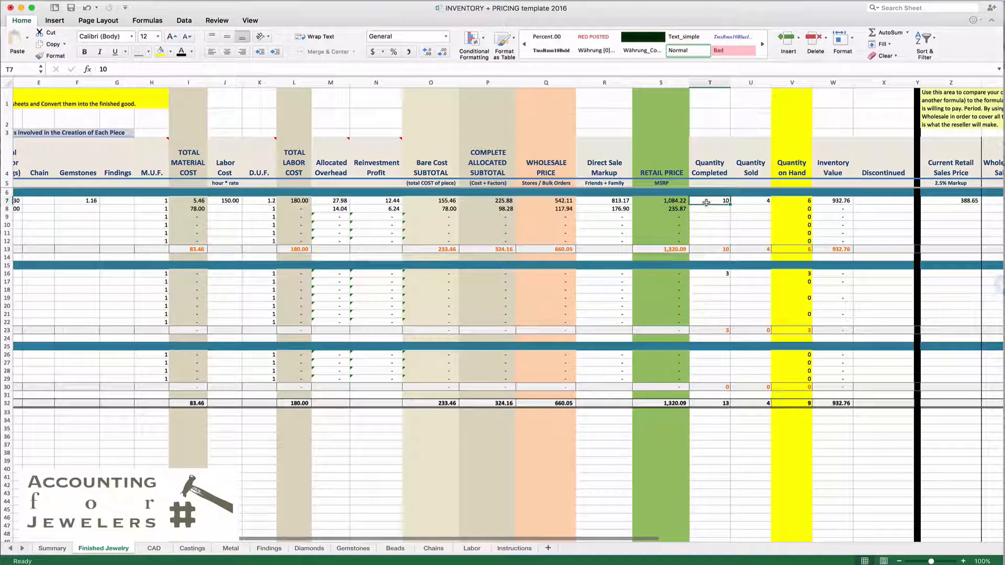
{"action": "mouse_move", "coordinate": [752, 204]}
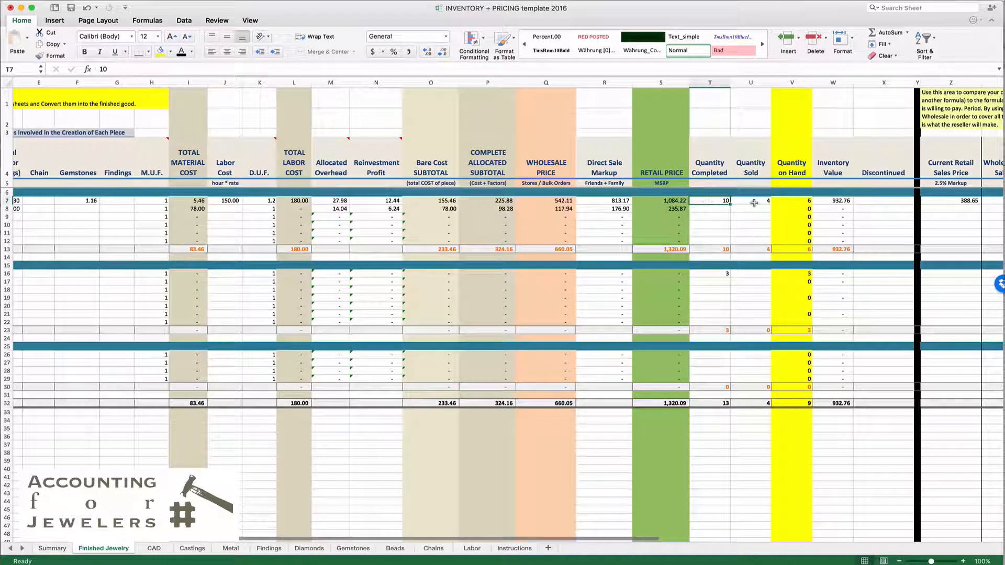
{"action": "left_click", "coordinate": [750, 201]}
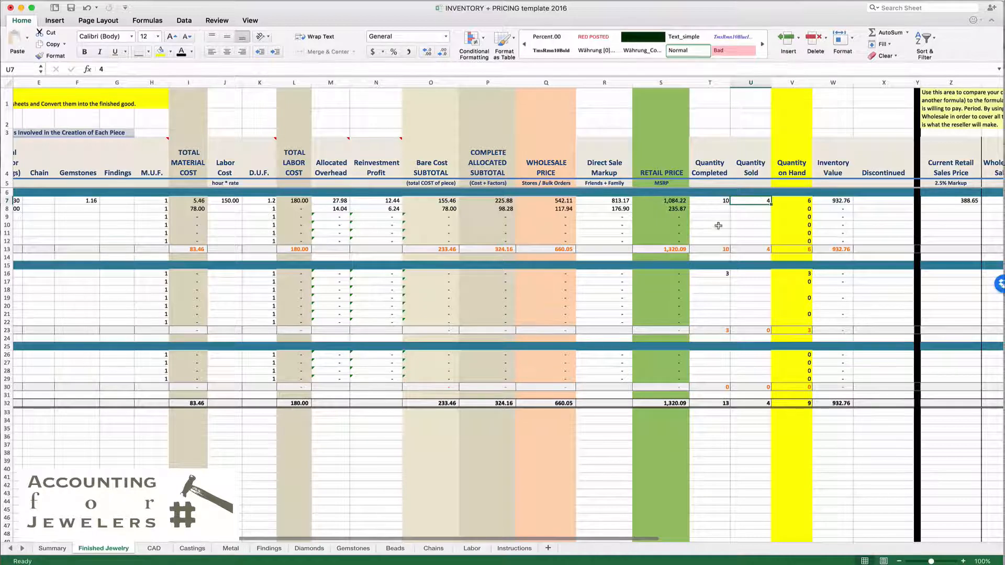
{"action": "mouse_move", "coordinate": [762, 200]}
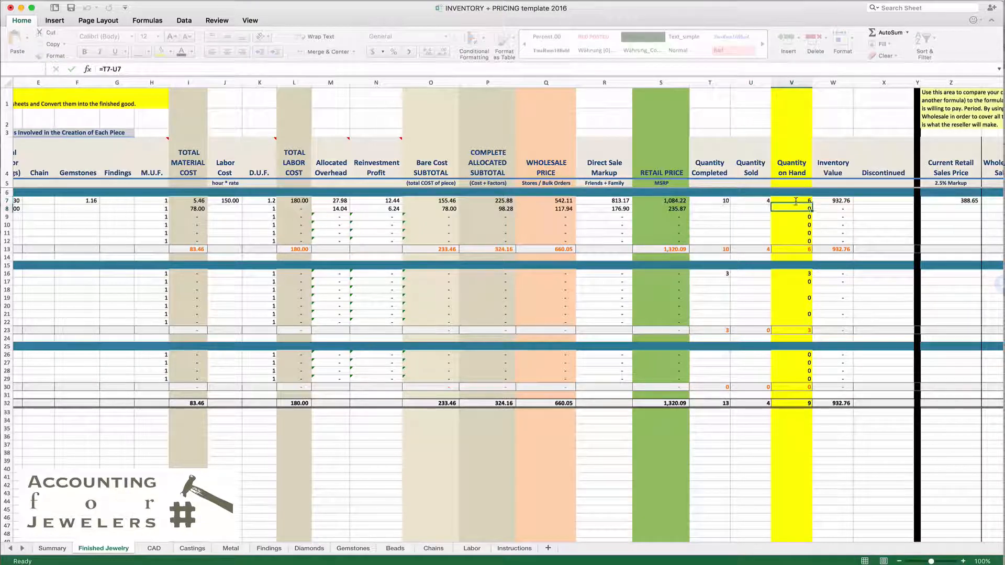
{"action": "left_click", "coordinate": [791, 210]}
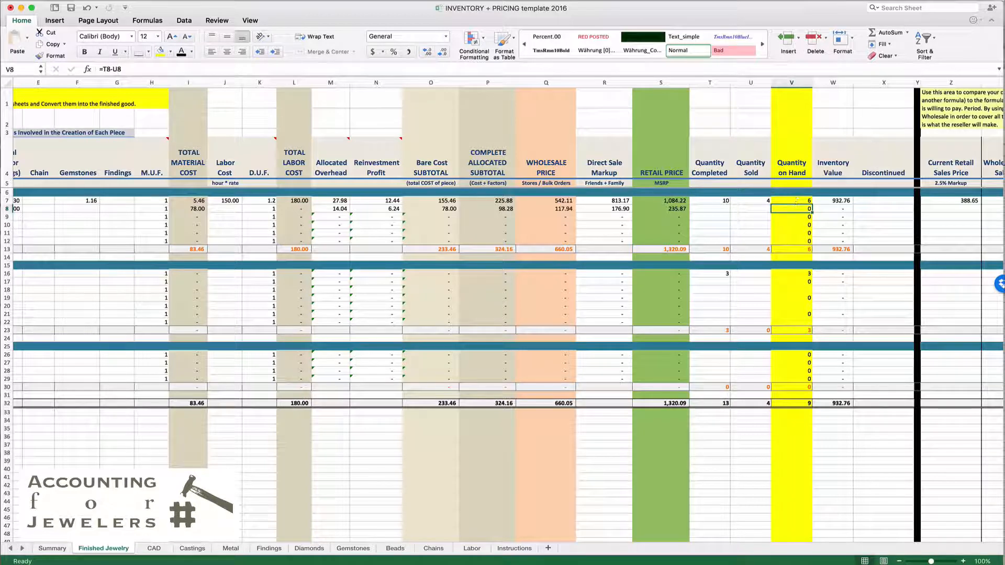
{"action": "left_click", "coordinate": [52, 547]}
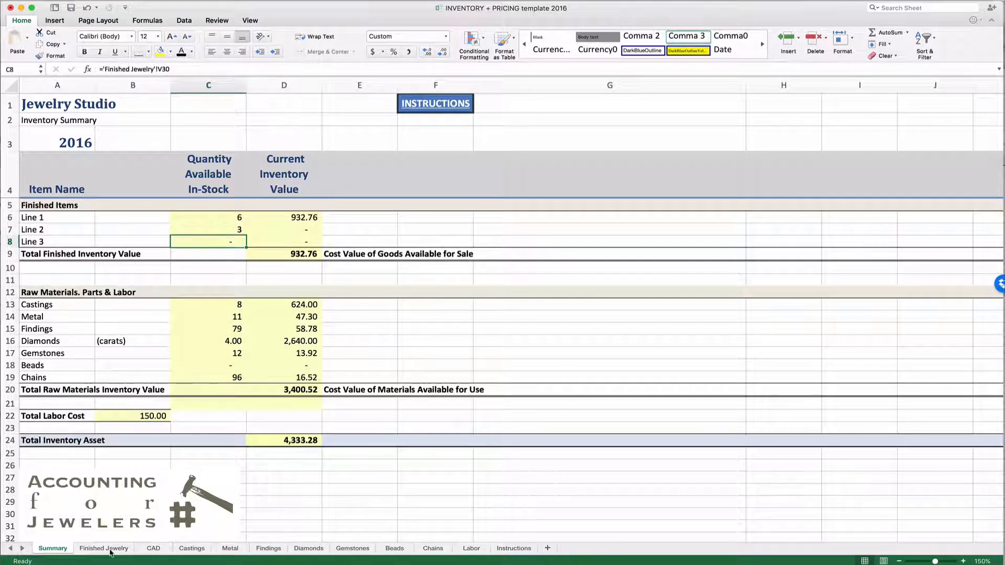
{"action": "left_click", "coordinate": [104, 548]}
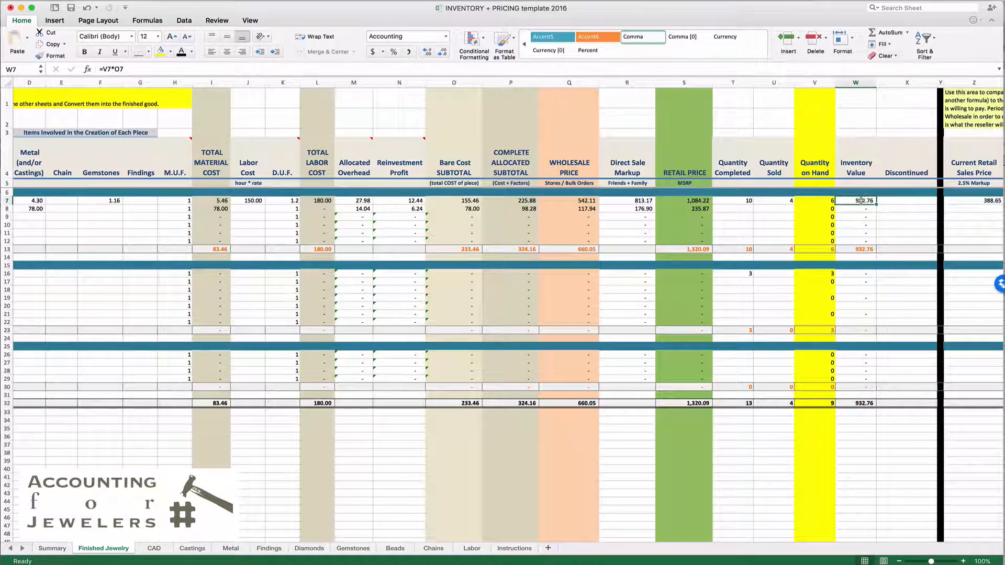
{"action": "double_click", "coordinate": [856, 200]}
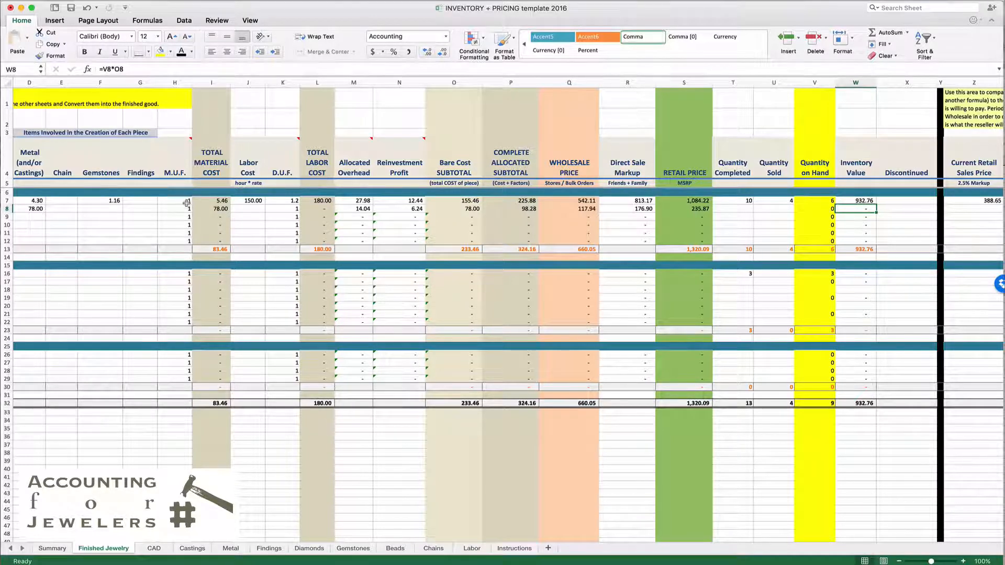
Enter x in the Custom Ring's Discontinued cell X7 so it shades pink and retail shows 388.65
{"action": "left_click", "coordinate": [855, 215]}
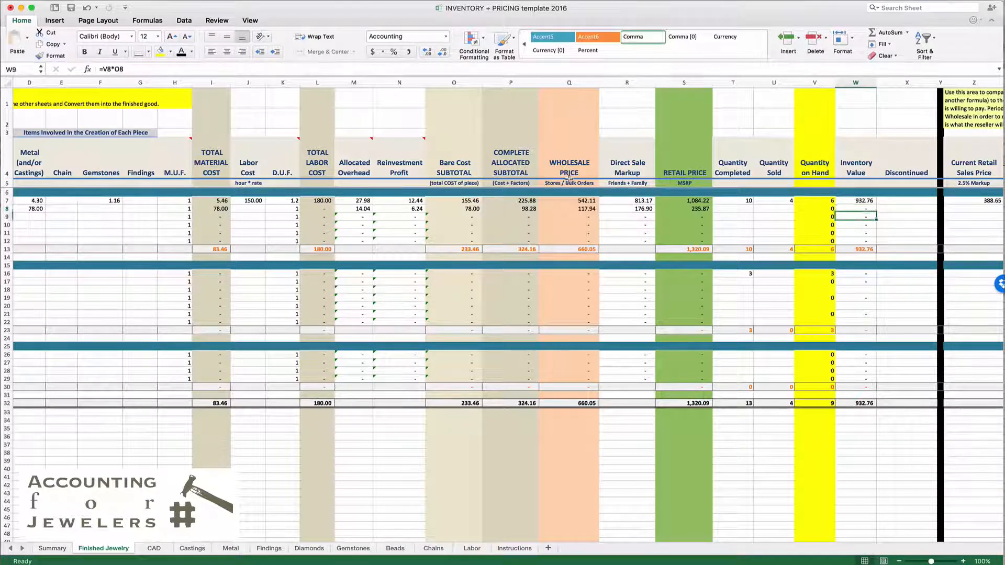
{"action": "scroll", "scroll_direction": "right", "scroll_amount": 3}
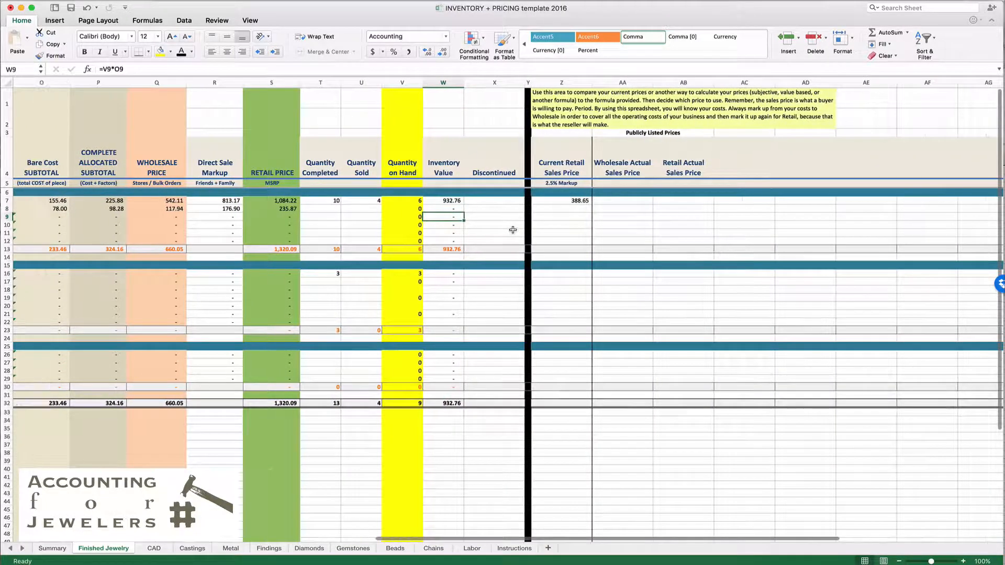
{"action": "left_click", "coordinate": [495, 200]}
{"action": "type", "text": "x"}
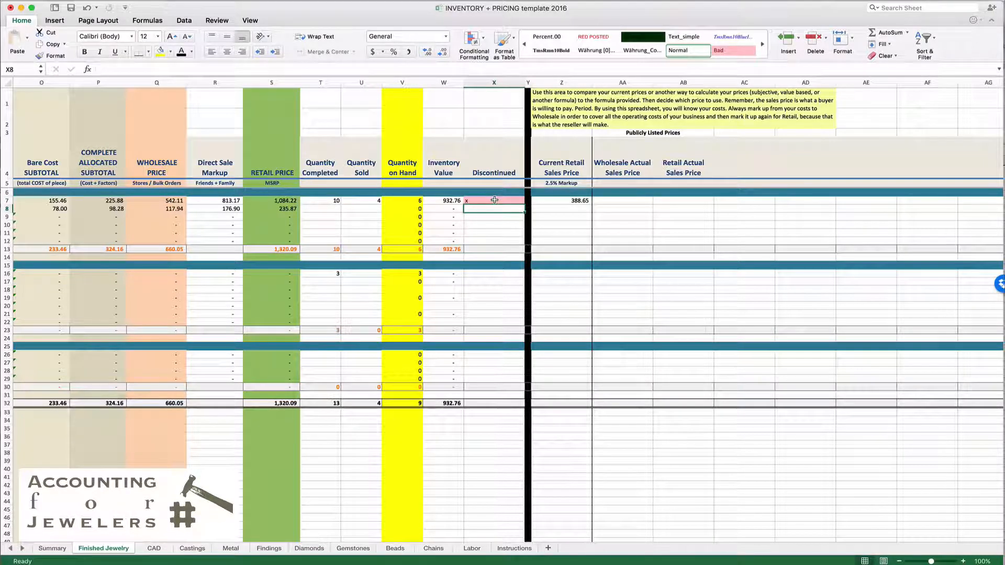
{"action": "left_click", "coordinate": [493, 201]}
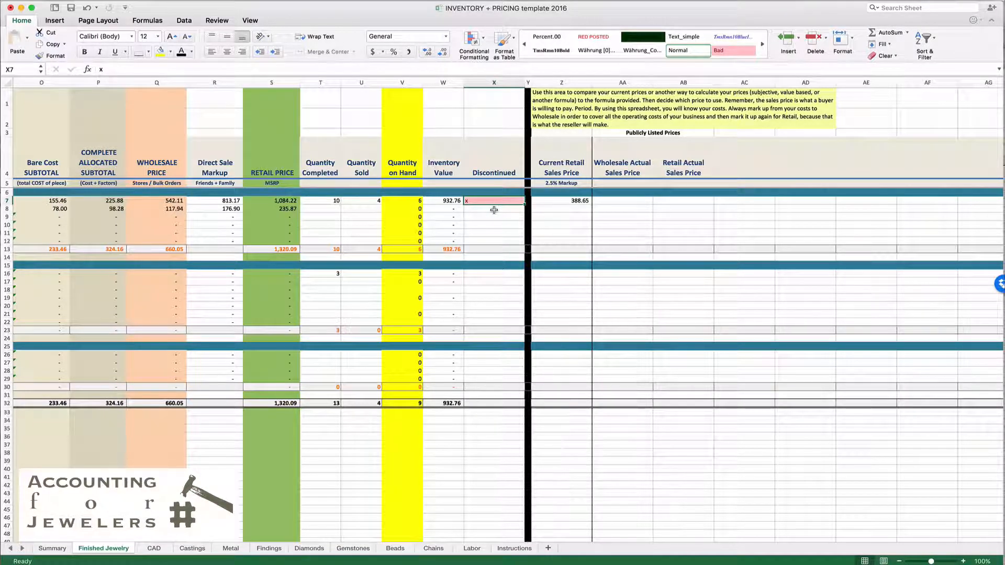
{"action": "left_click", "coordinate": [562, 201]}
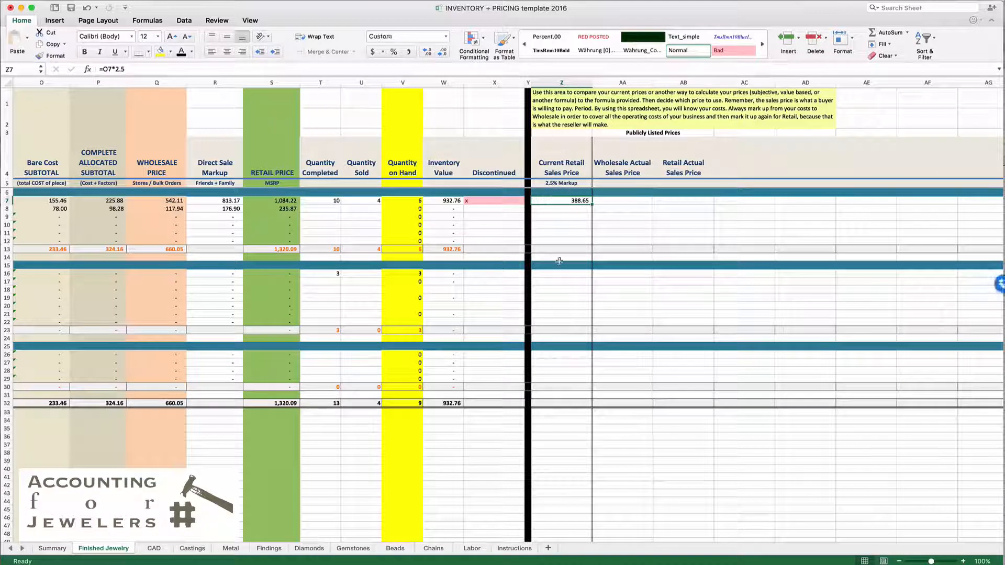
{"action": "mouse_move", "coordinate": [557, 288]}
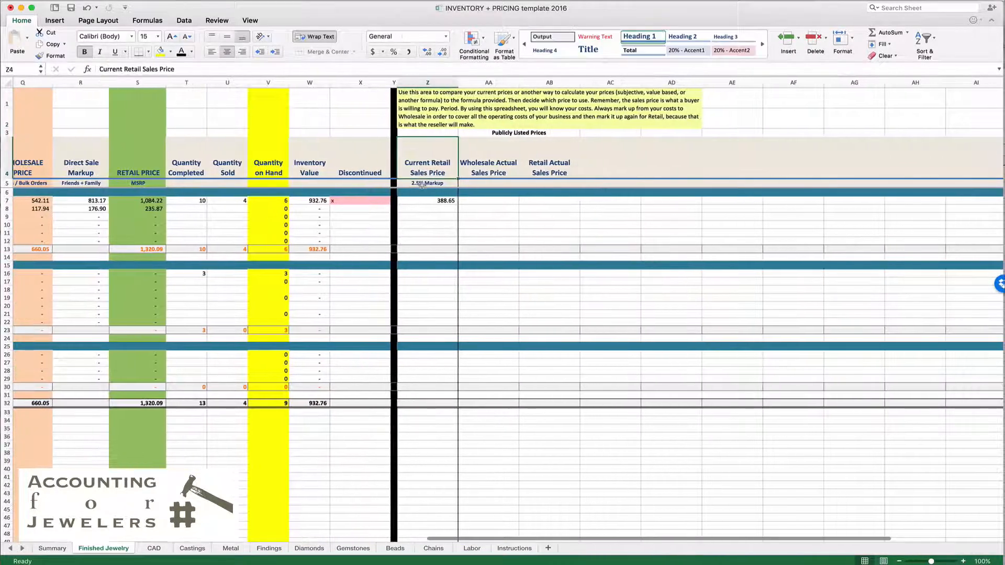
{"action": "left_click", "coordinate": [427, 183]}
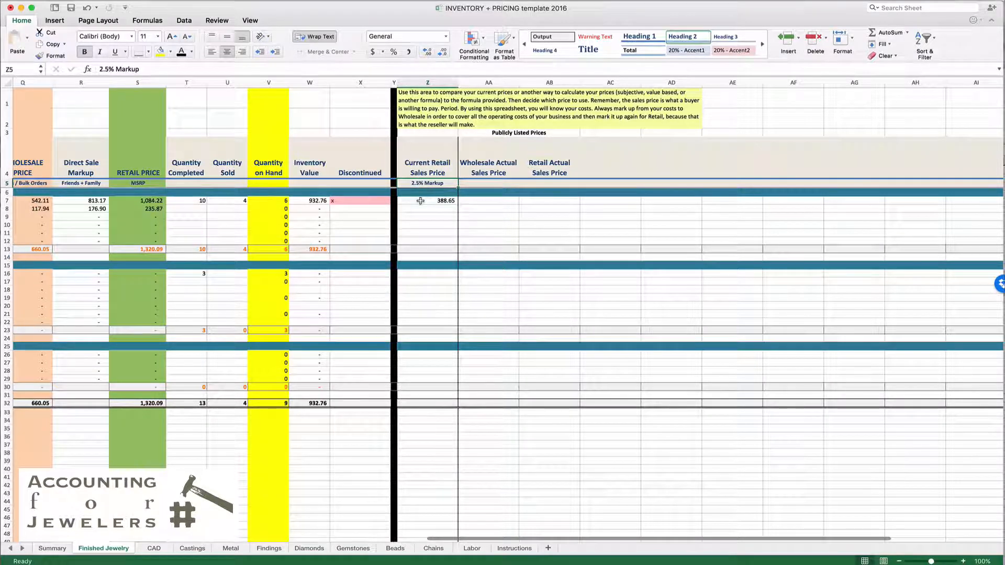
{"action": "left_click", "coordinate": [428, 201]}
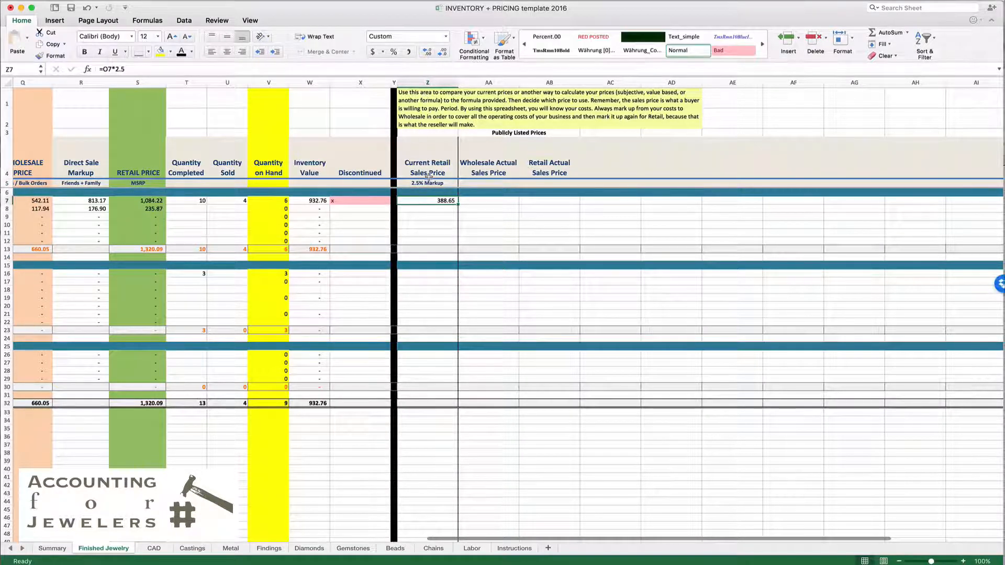
{"action": "scroll", "scroll_direction": "left", "scroll_amount": 3}
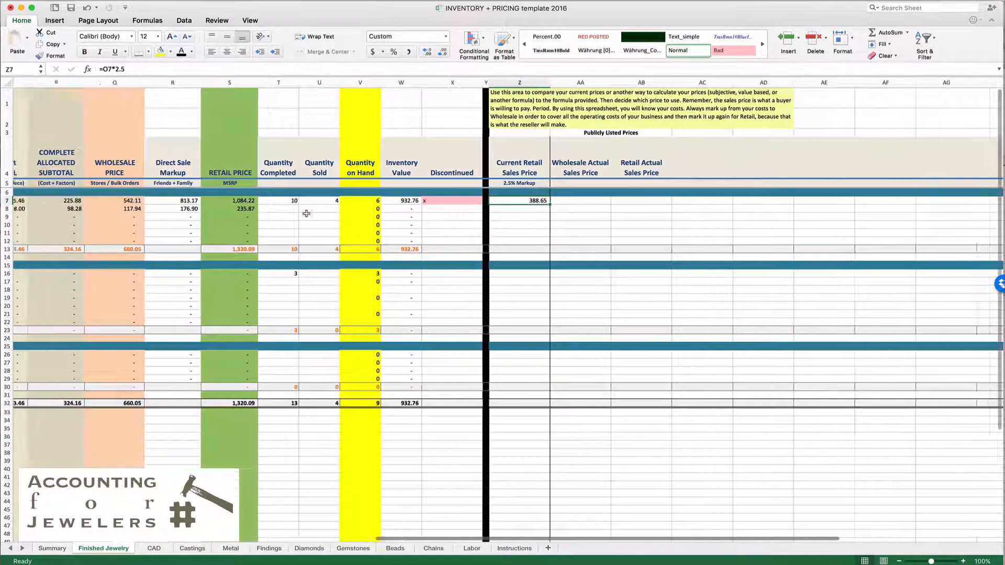
{"action": "scroll", "scroll_direction": "left", "scroll_amount": 3}
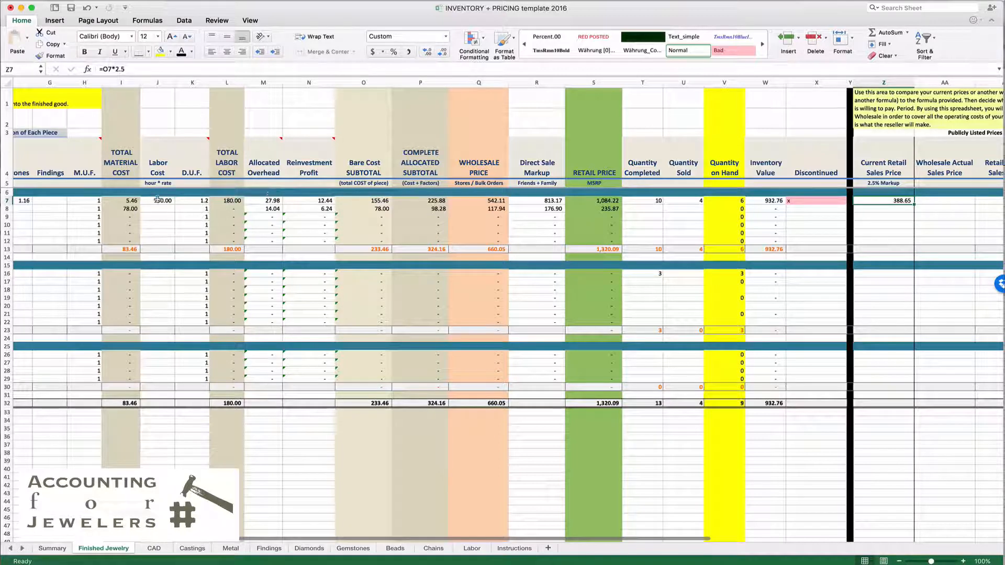
{"action": "left_click", "coordinate": [158, 200]}
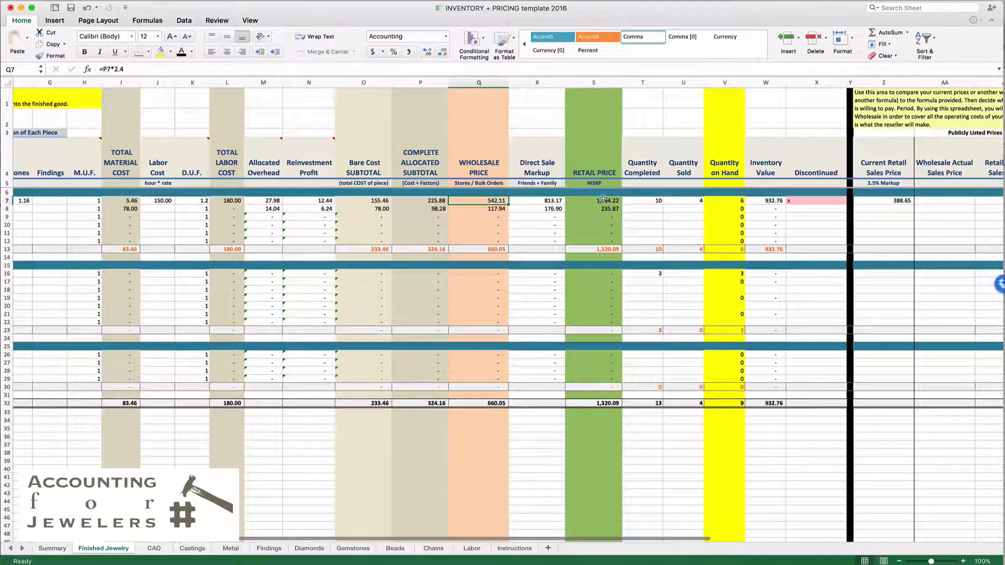
{"action": "left_click", "coordinate": [592, 201]}
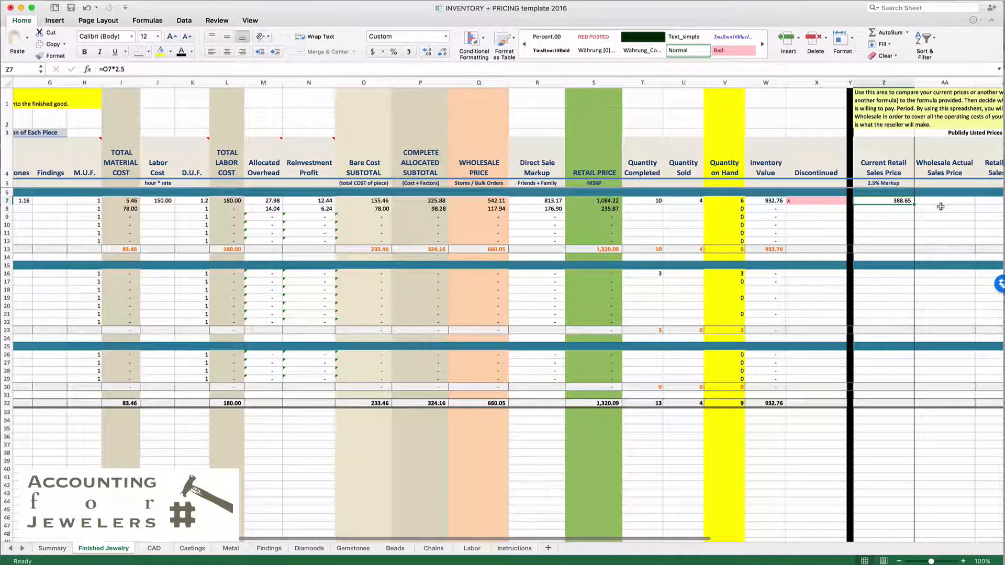
{"action": "left_click", "coordinate": [942, 201]}
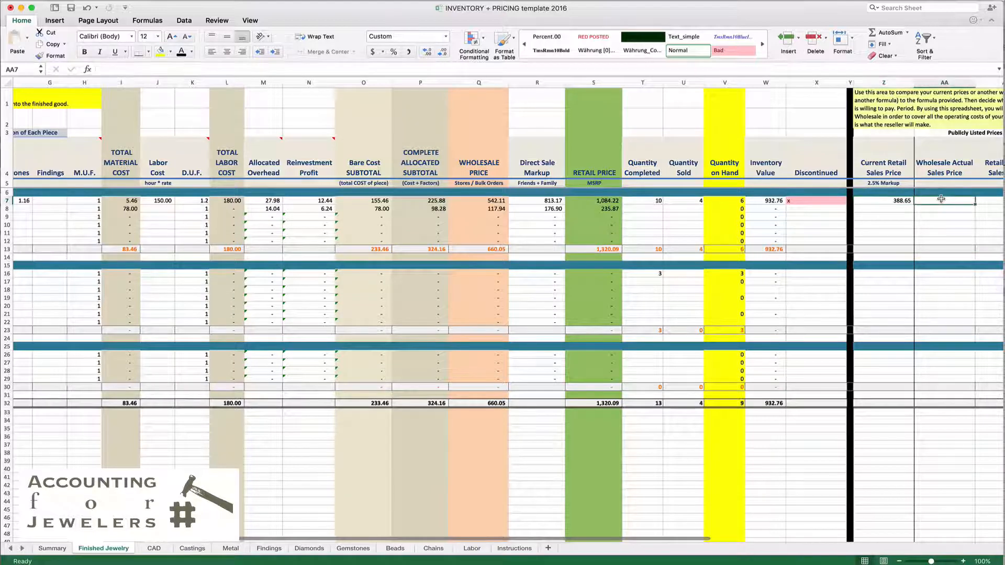
{"action": "scroll", "scroll_direction": "right", "scroll_amount": 3}
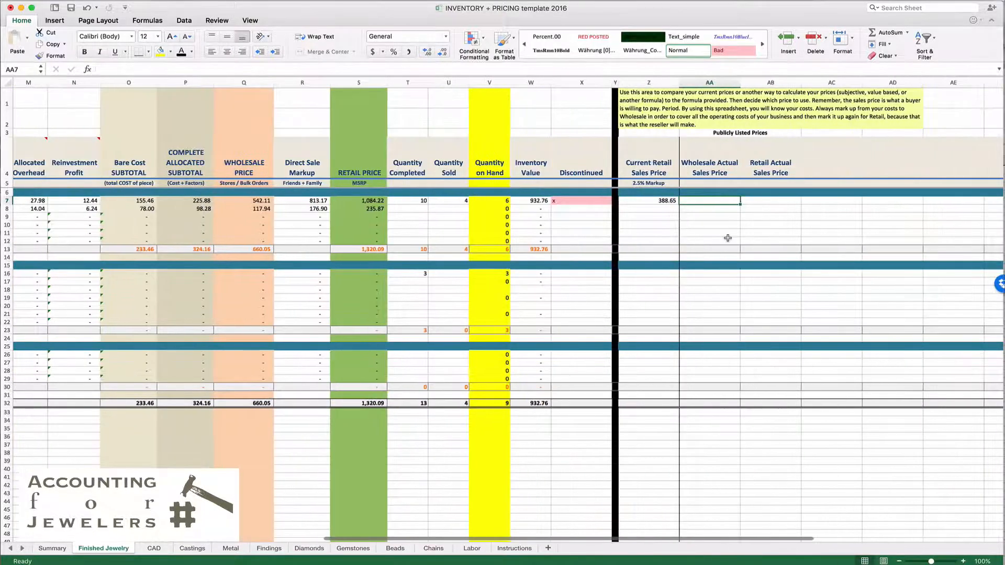
{"action": "mouse_move", "coordinate": [478, 214]}
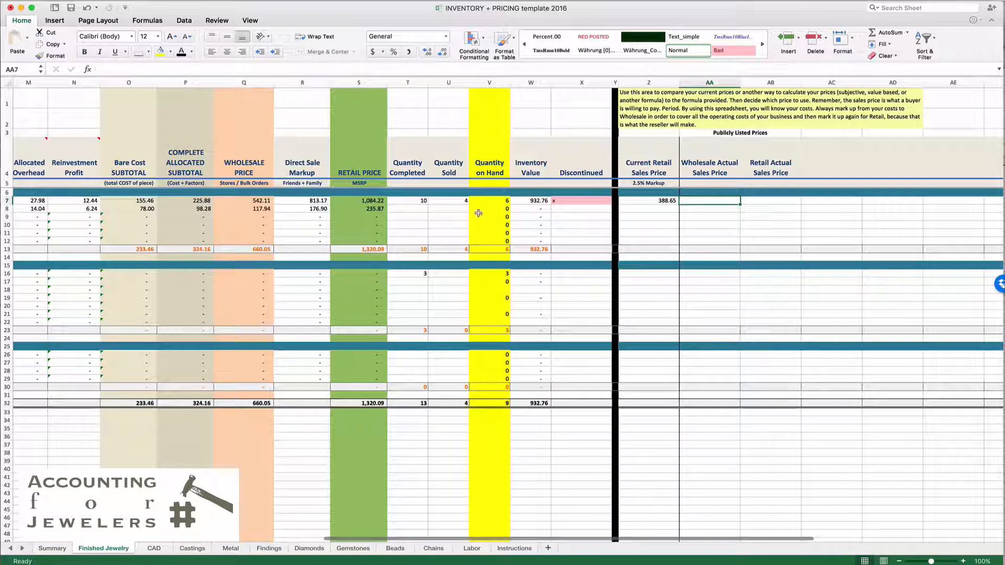
{"action": "mouse_move", "coordinate": [407, 212]}
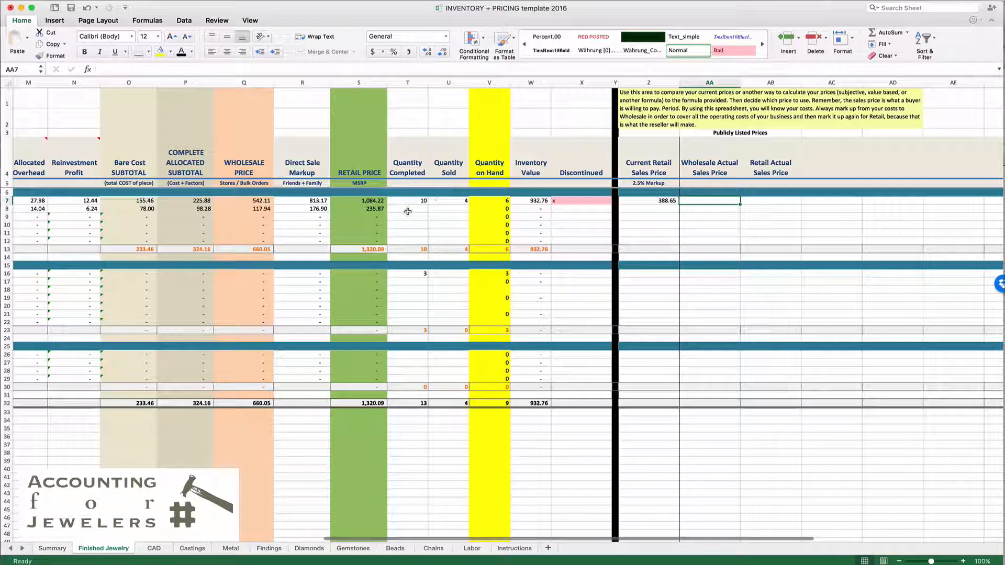
{"action": "left_click", "coordinate": [581, 201]}
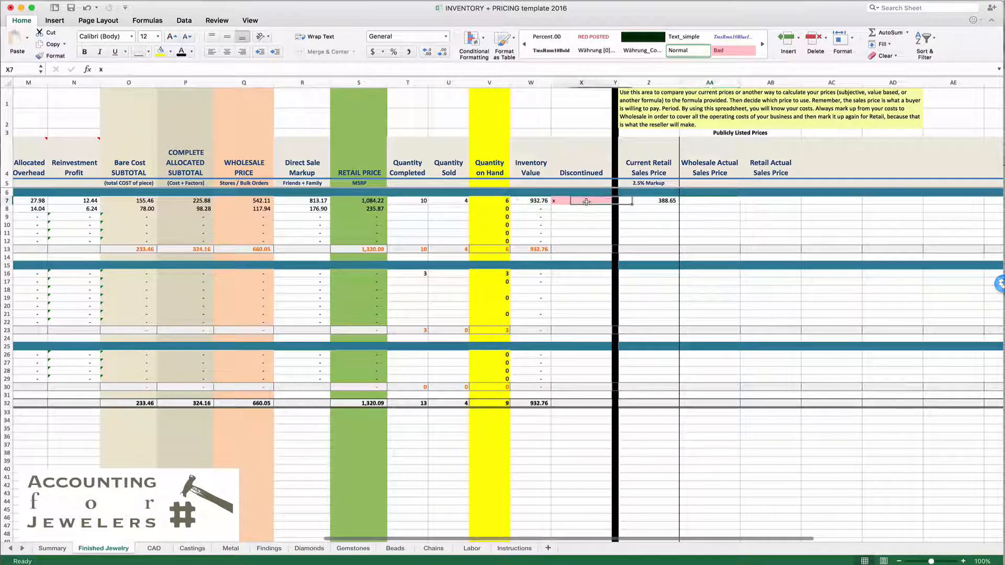
{"action": "left_click", "coordinate": [772, 81]}
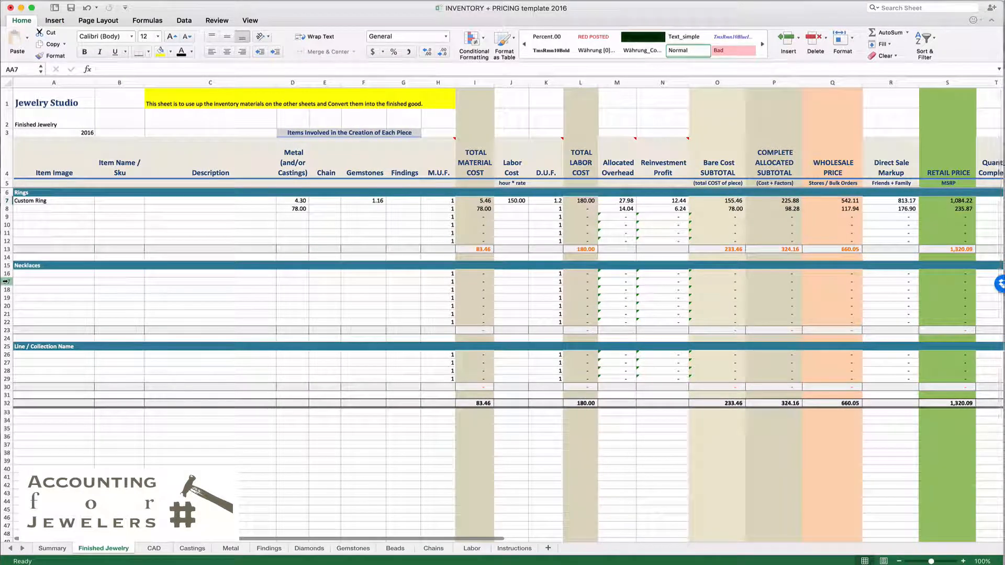
Insert a new row at 22 in Necklaces and fill the pricing formulas down into it
{"action": "right_click", "coordinate": [7, 313]}
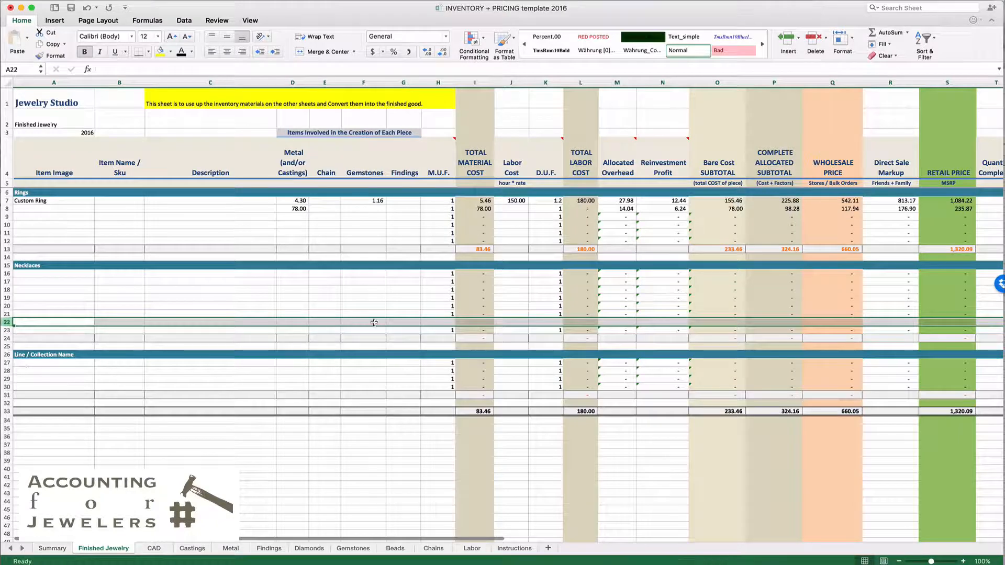
{"action": "left_click", "coordinate": [483, 322]}
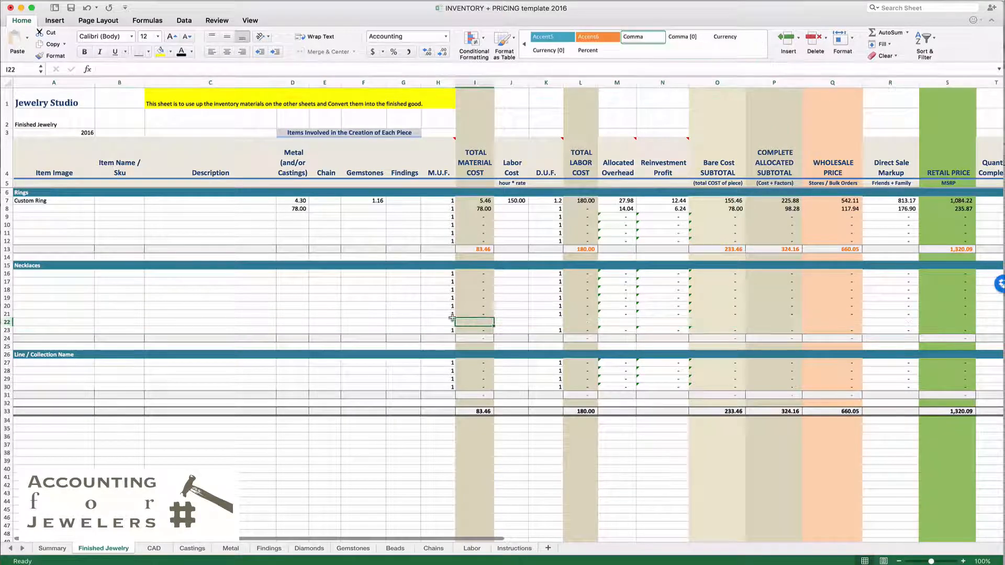
{"action": "left_click", "coordinate": [474, 314]}
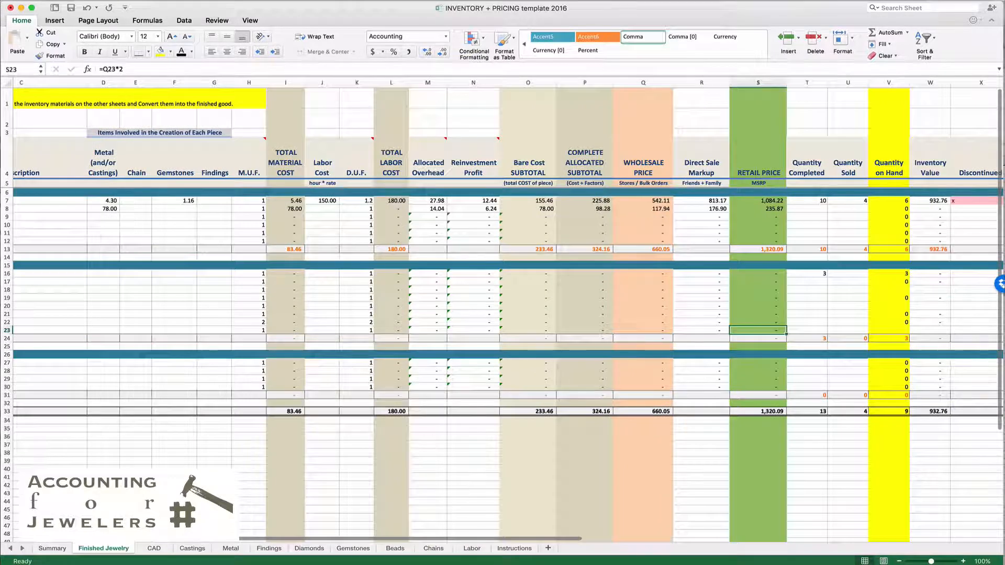
{"action": "scroll", "scroll_direction": "left", "scroll_amount": 3}
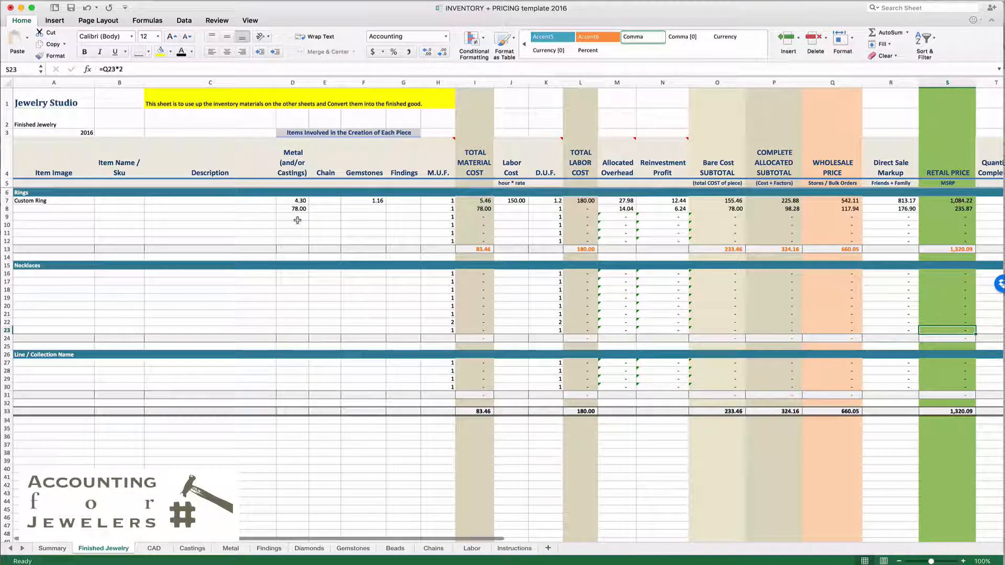
{"action": "mouse_move", "coordinate": [118, 334]}
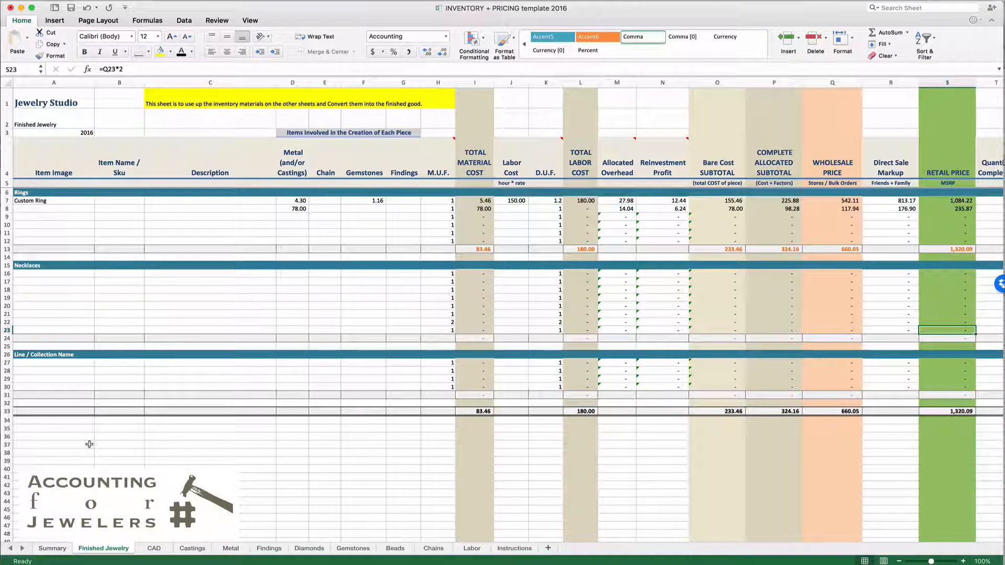
Review Finished Jewelry, Findings, Gemstones and Chains, ending on Summary totaling 4,333.28 inventory
{"action": "left_click", "coordinate": [52, 548]}
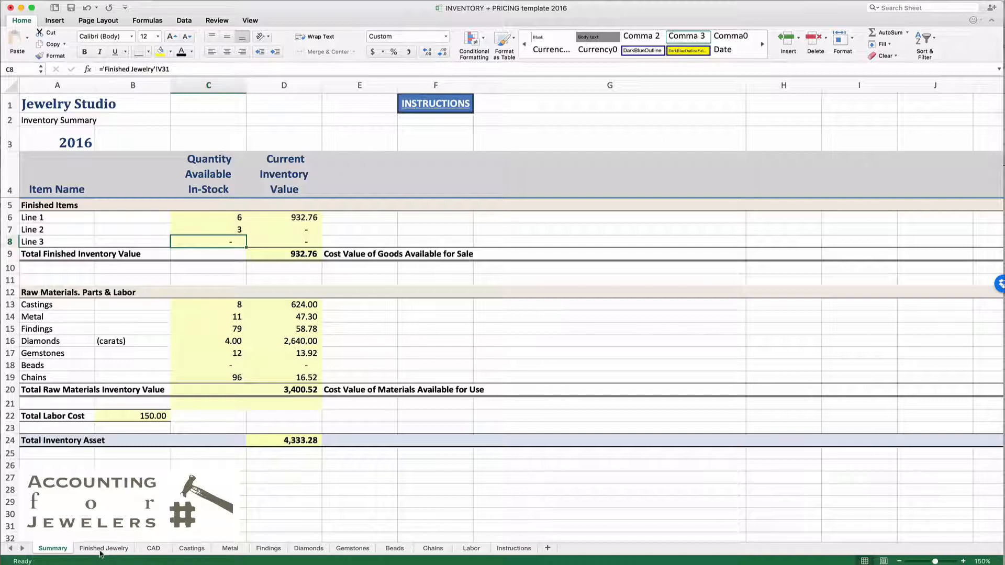
{"action": "left_click", "coordinate": [104, 547]}
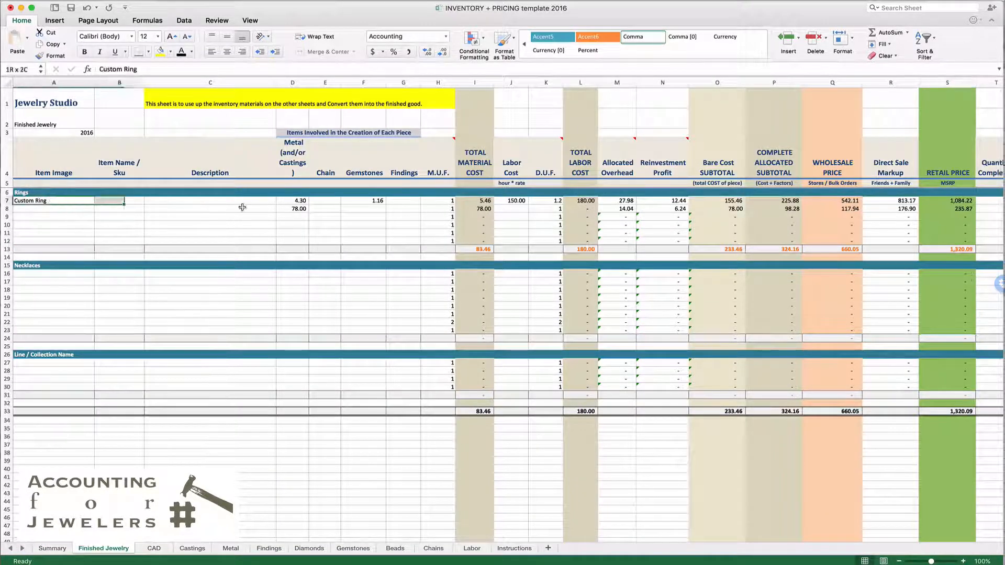
{"action": "left_click_drag", "start_coordinate": [53, 201], "coordinate": [378, 208]}
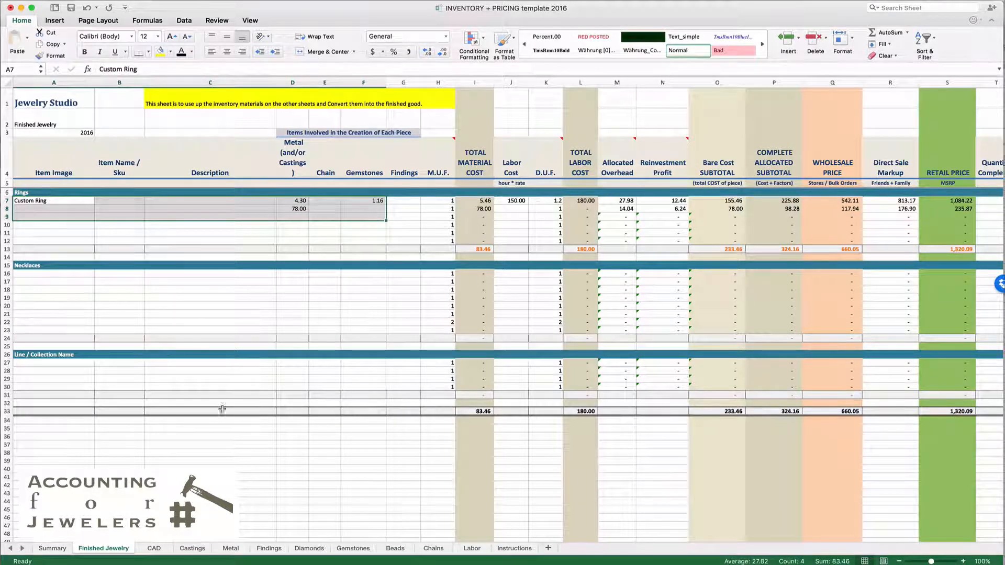
{"action": "left_click", "coordinate": [267, 548]}
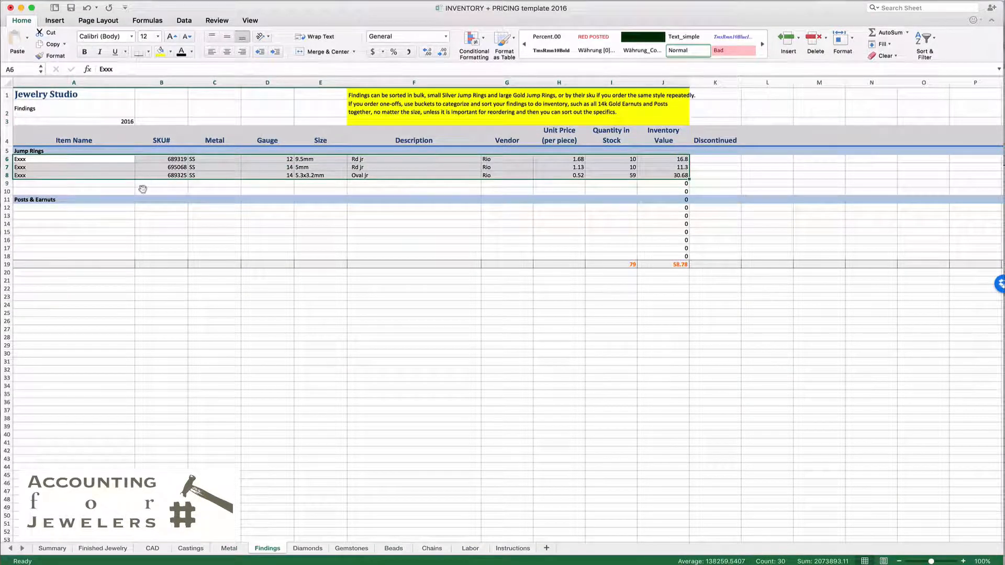
{"action": "left_click", "coordinate": [352, 548]}
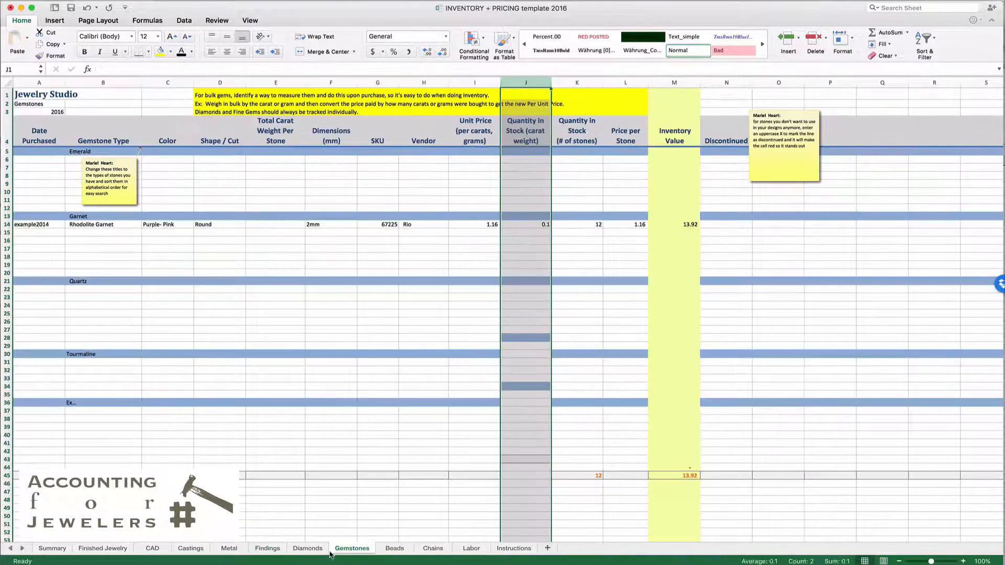
{"action": "left_click", "coordinate": [52, 548]}
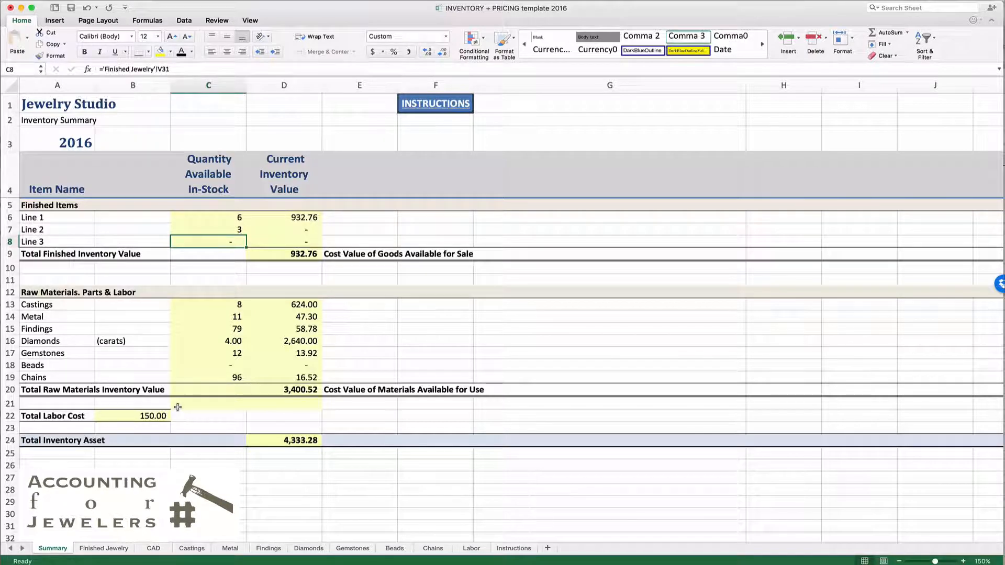
{"action": "left_click", "coordinate": [431, 548]}
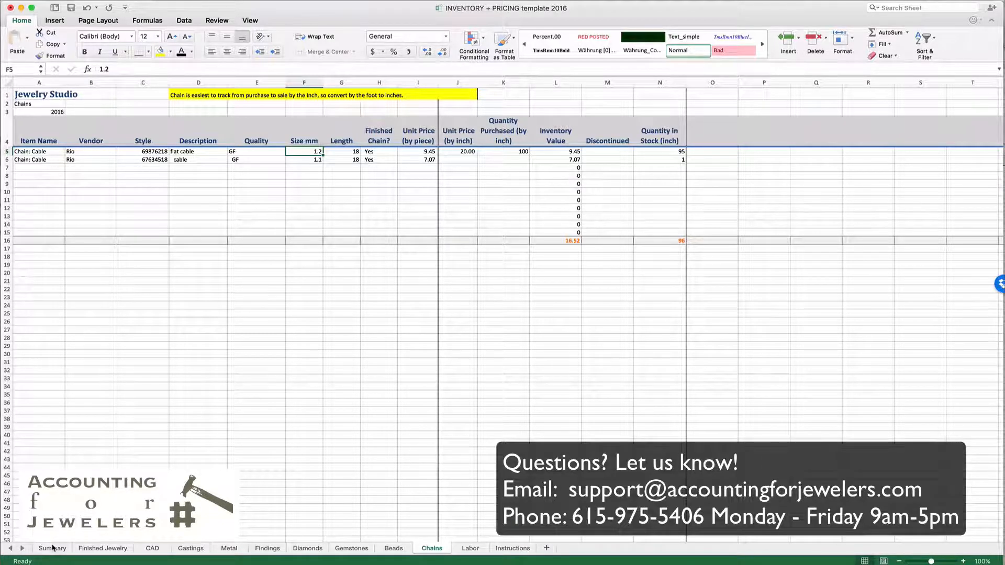
{"action": "left_click", "coordinate": [53, 548]}
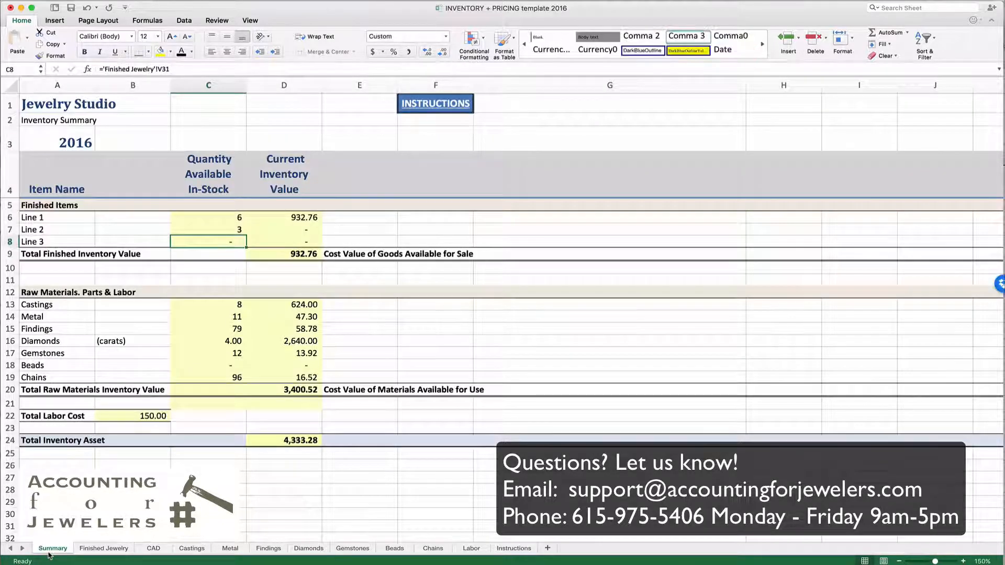